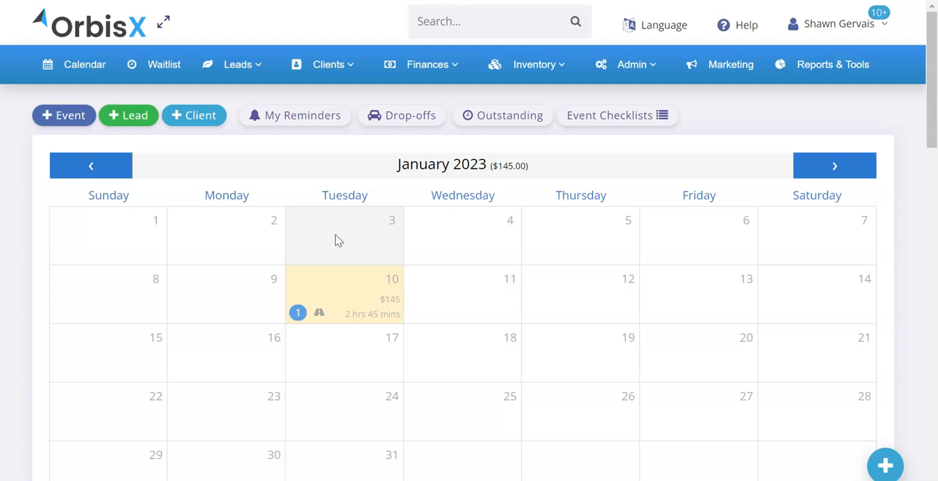
pyautogui.moveTo(452, 225)
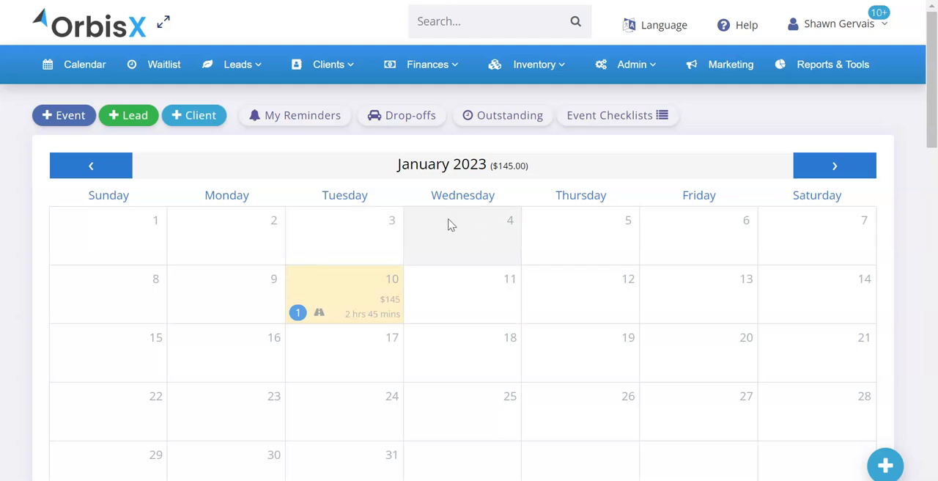
# Open the January 10th booking, scroll to the Plate # field, enter test plate HFHYRFYRF and clear it
pyautogui.click(344, 293)
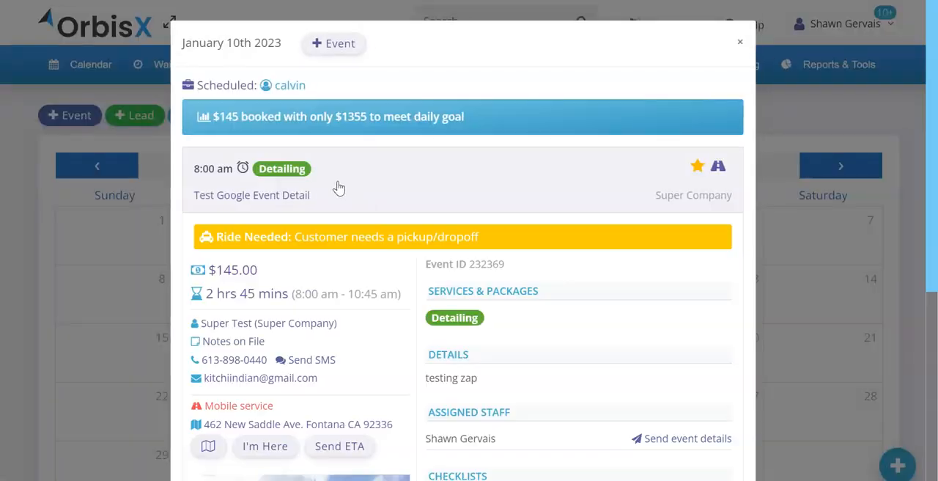
pyautogui.scroll(-3)
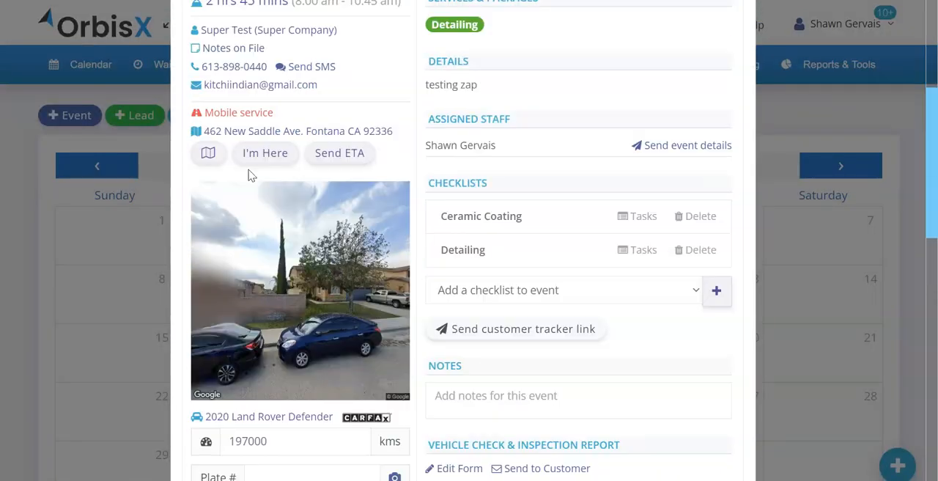
pyautogui.scroll(-3)
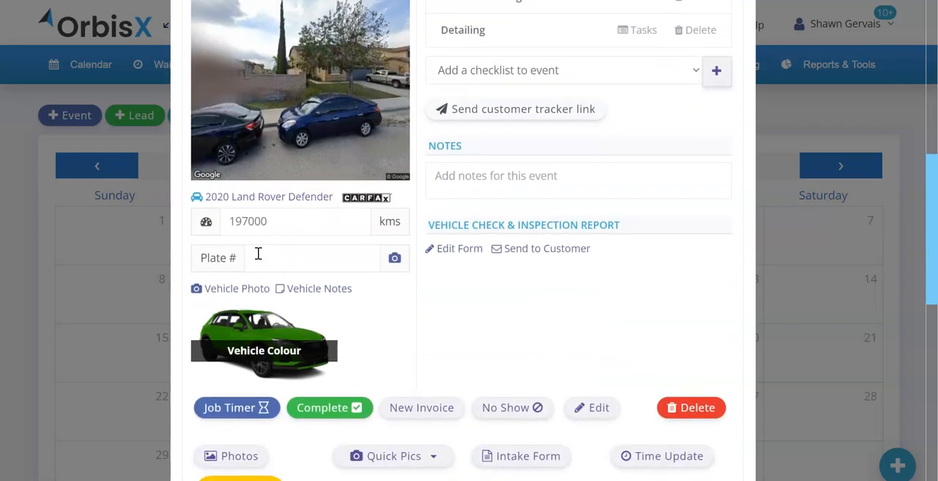
pyautogui.moveTo(167, 242)
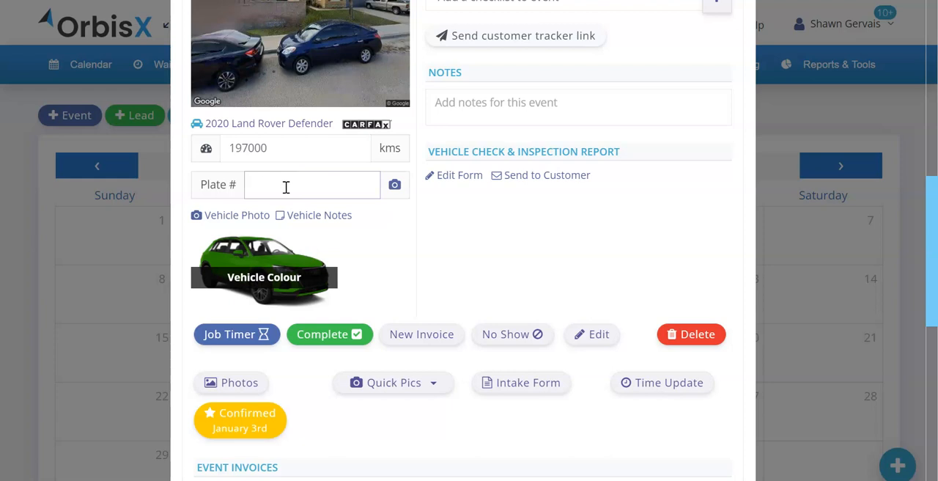
pyautogui.write('HFHYRFYRF')
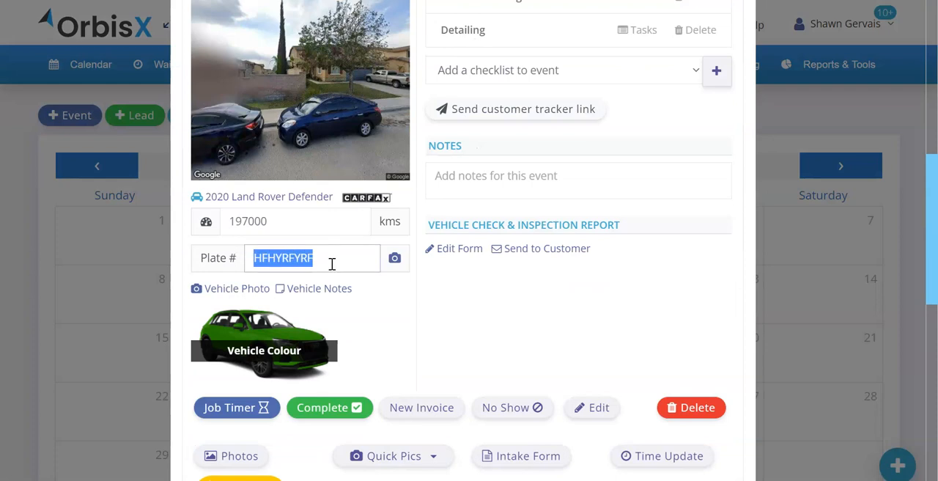
pyautogui.press('Delete')
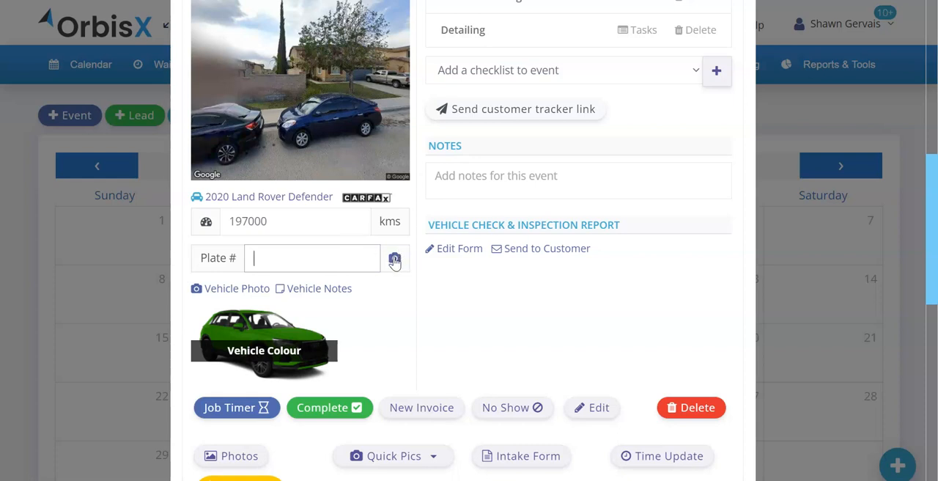
pyautogui.click(394, 258)
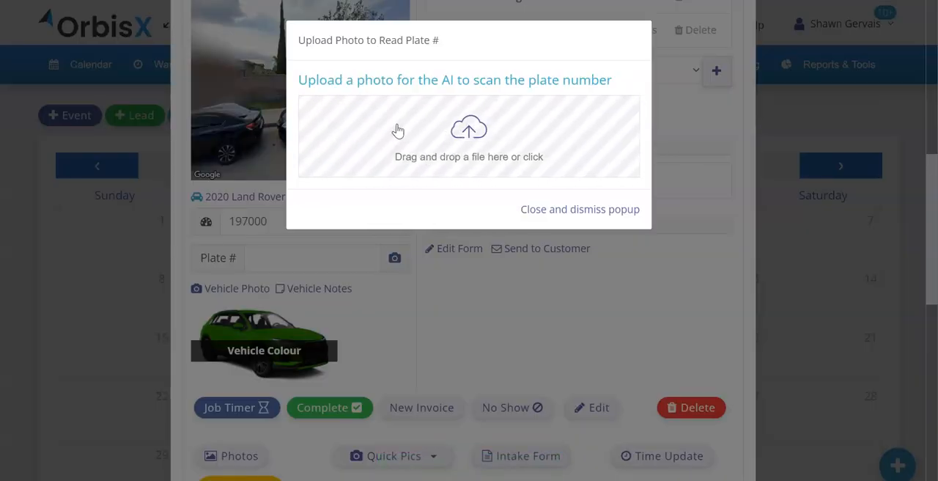
pyautogui.moveTo(419, 155)
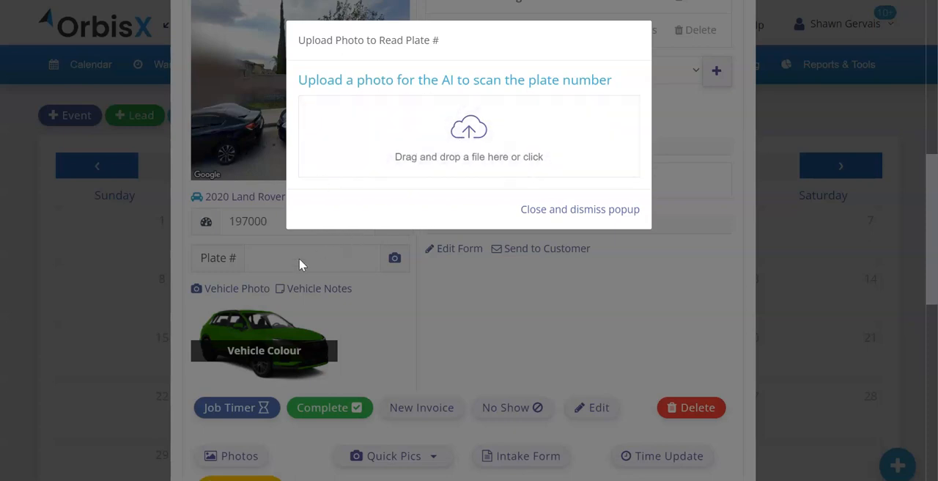
pyautogui.click(580, 208)
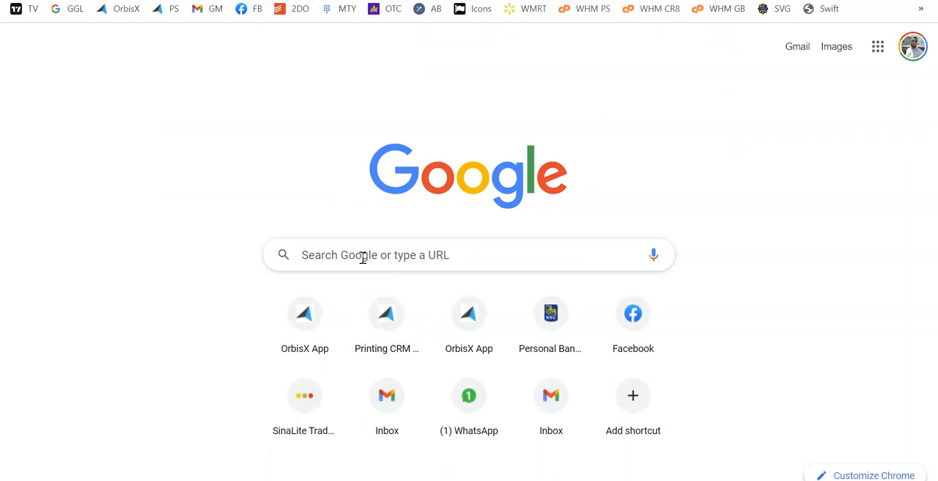
# Search Google Images for 'ohio car front'
pyautogui.write('ohio license plate')
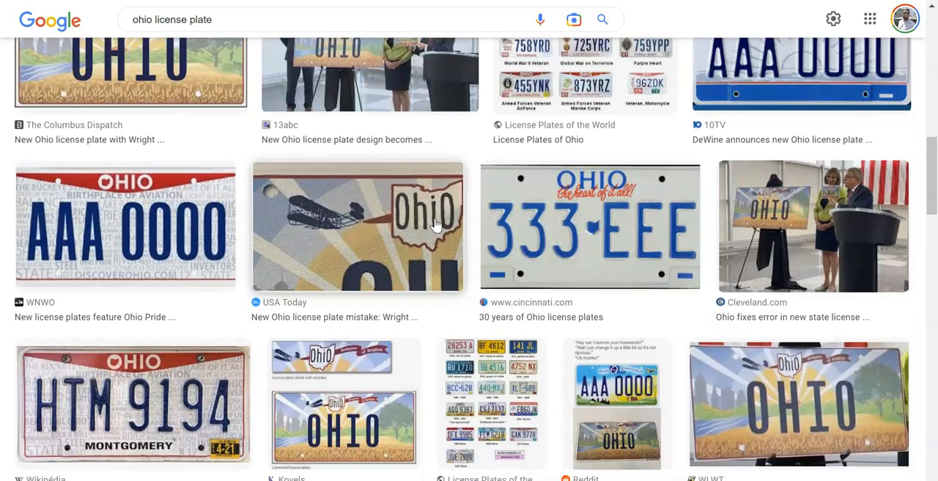
pyautogui.scroll(-3)
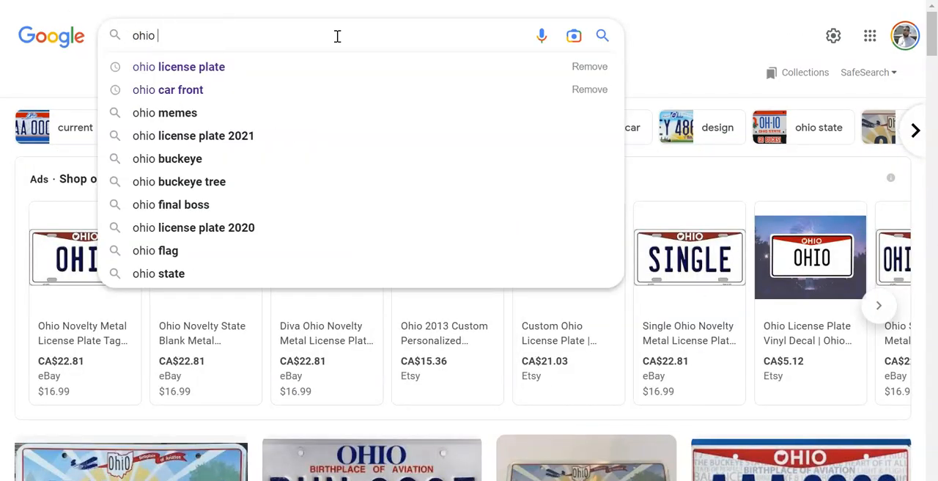
pyautogui.click(167, 89)
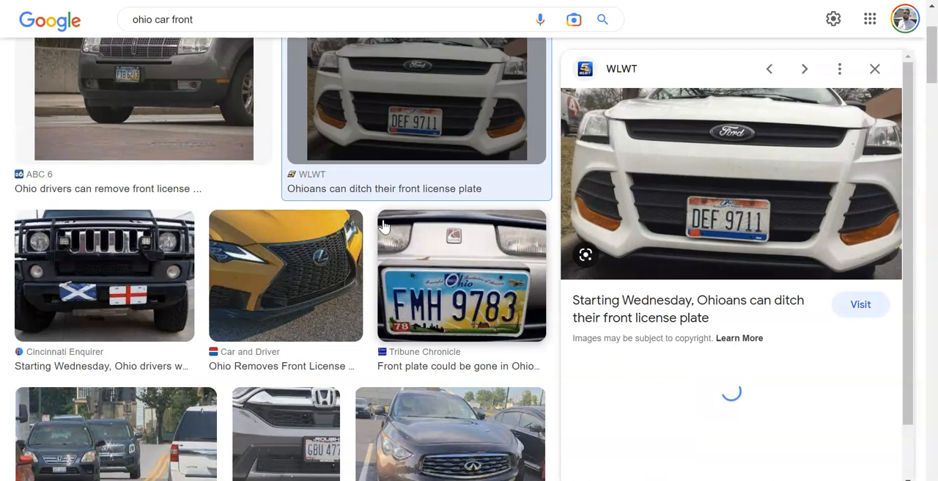
pyautogui.rightClick(730, 183)
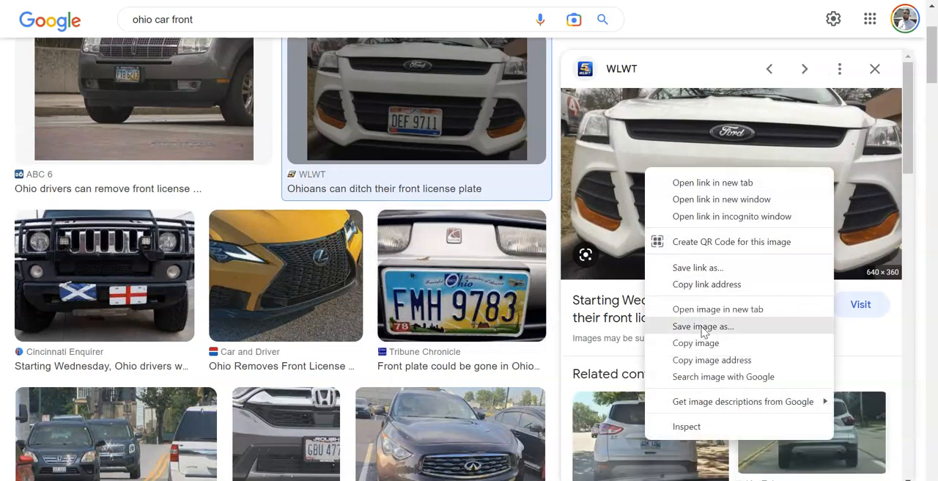
pyautogui.click(702, 325)
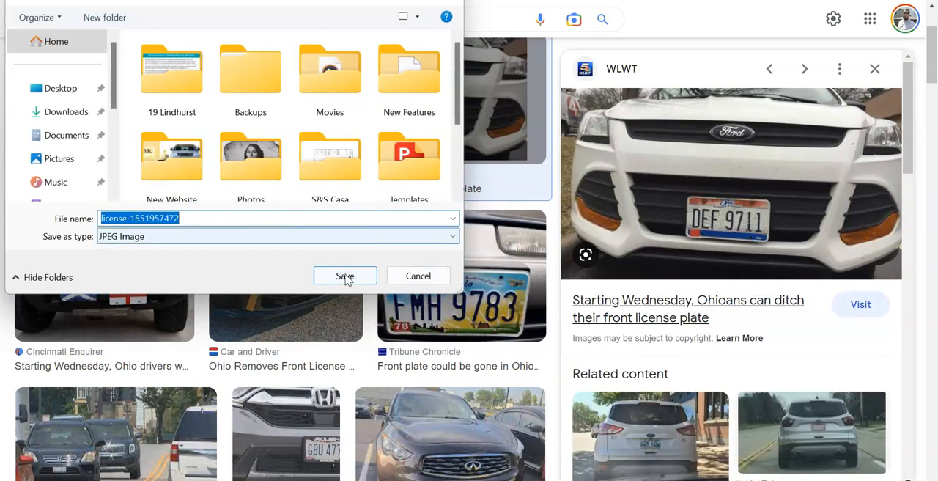
pyautogui.click(345, 275)
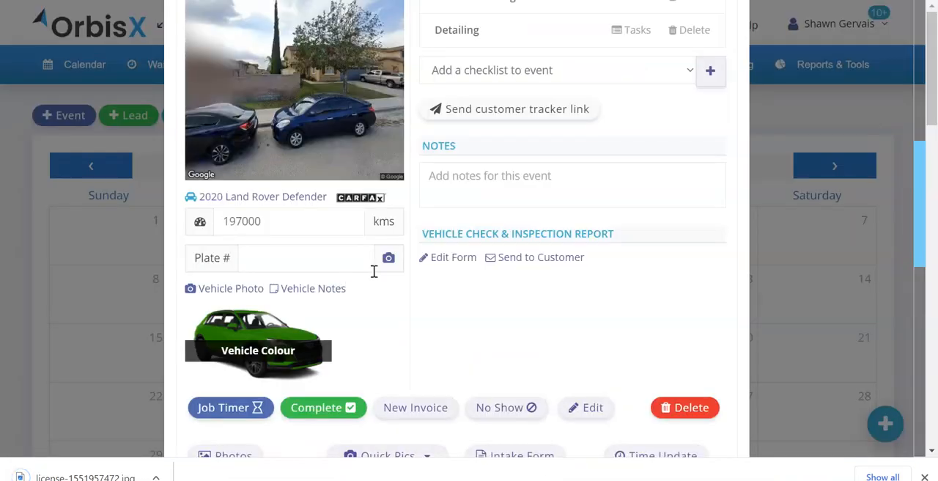
pyautogui.click(388, 258)
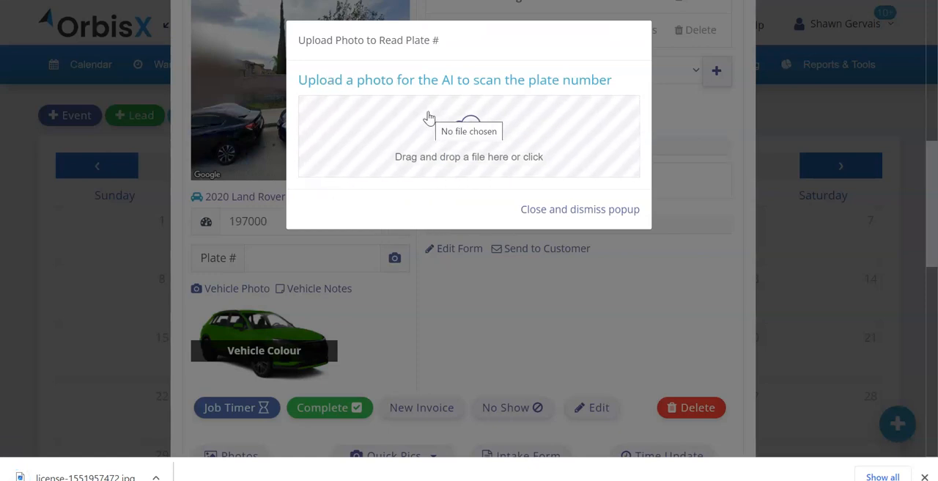
pyautogui.moveTo(425, 126)
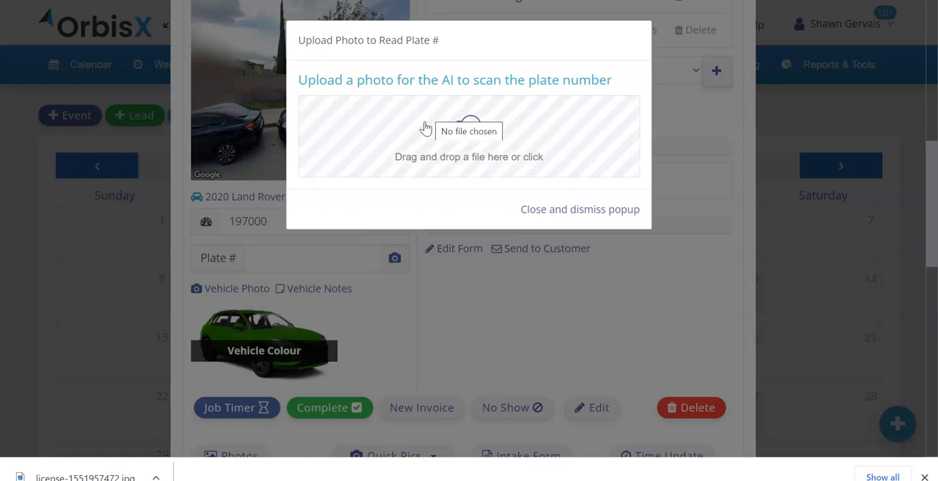
pyautogui.click(469, 135)
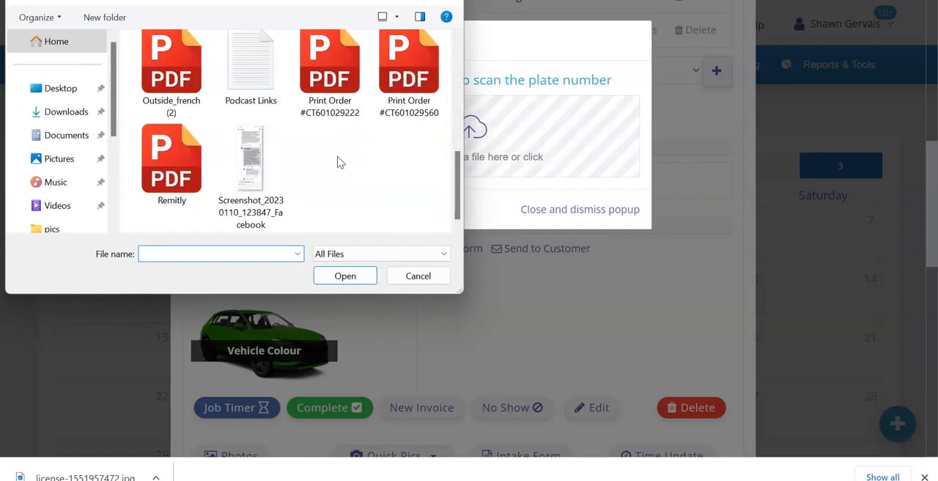
pyautogui.click(328, 73)
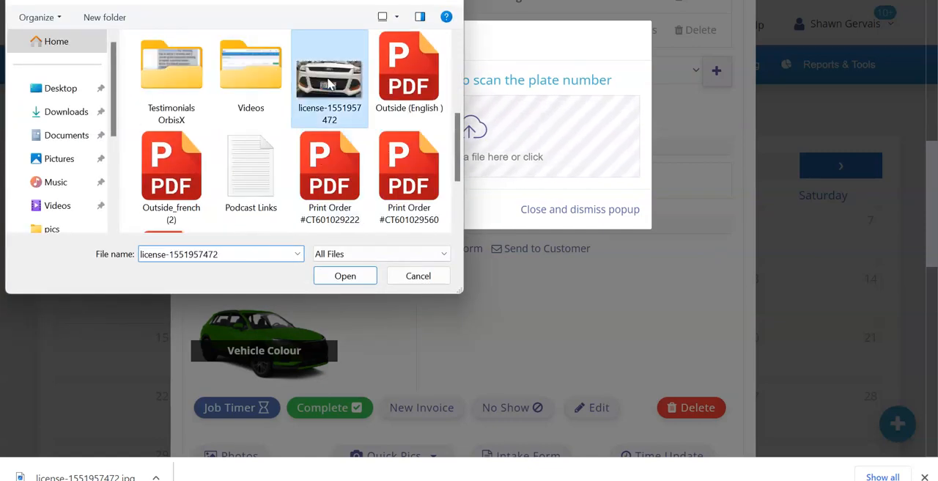
pyautogui.click(344, 275)
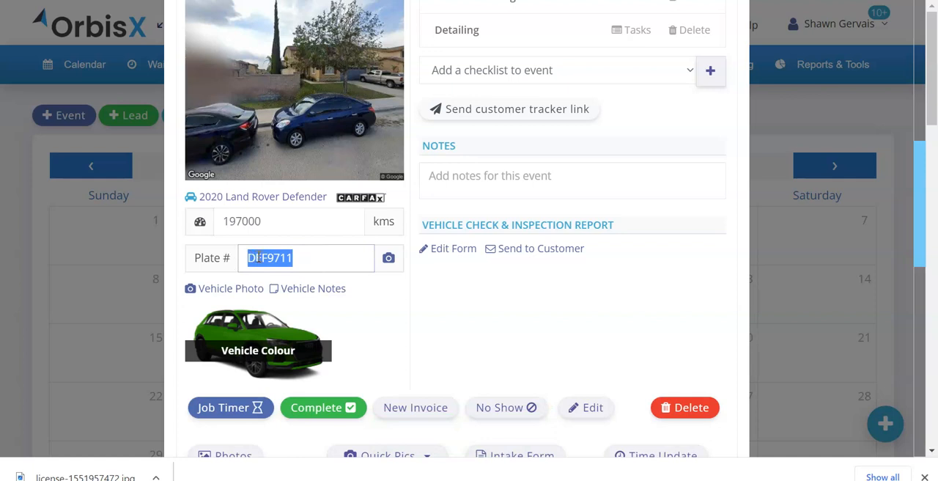
pyautogui.write('DEF9711')
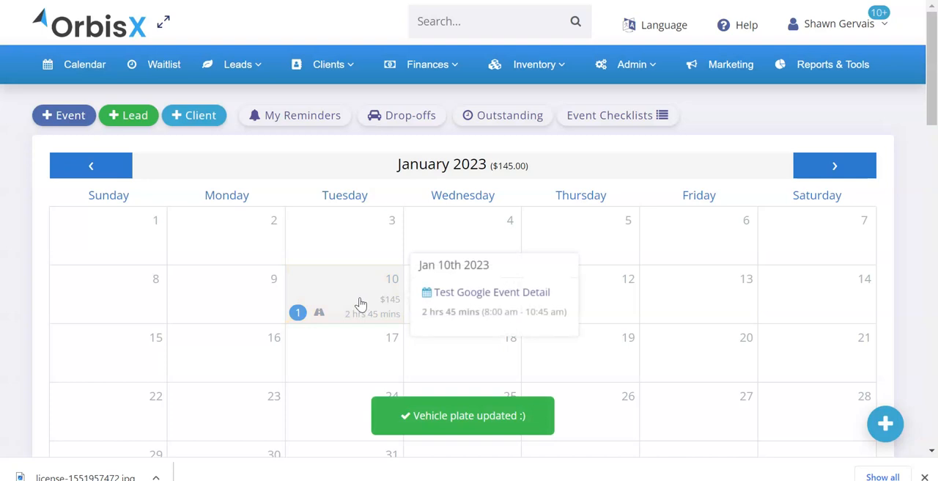
pyautogui.click(360, 297)
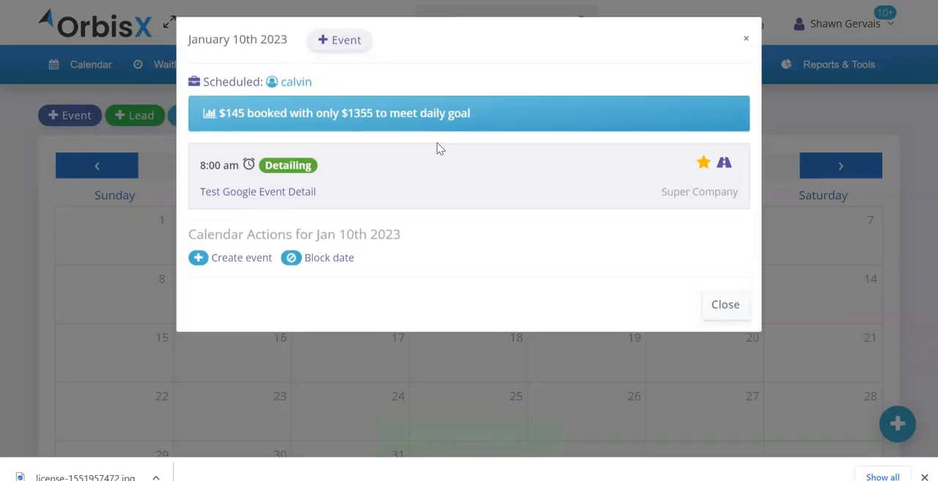
pyautogui.click(258, 176)
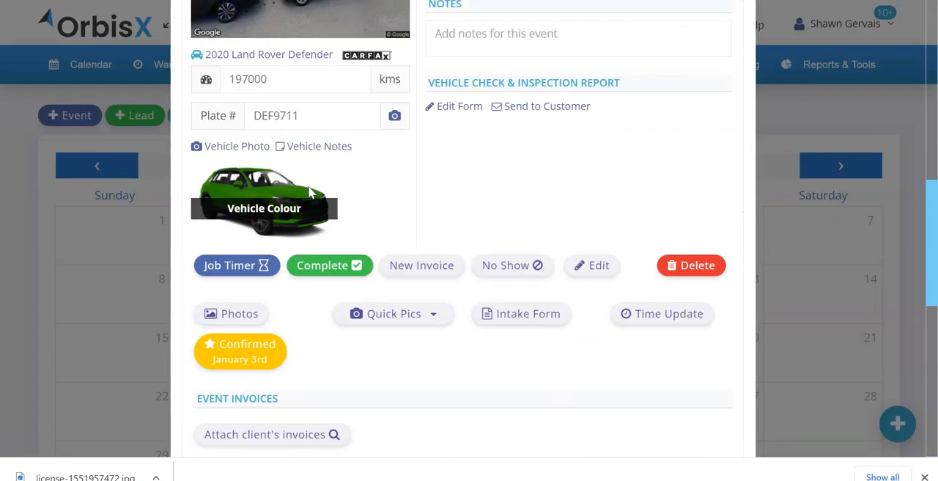
pyautogui.click(313, 115)
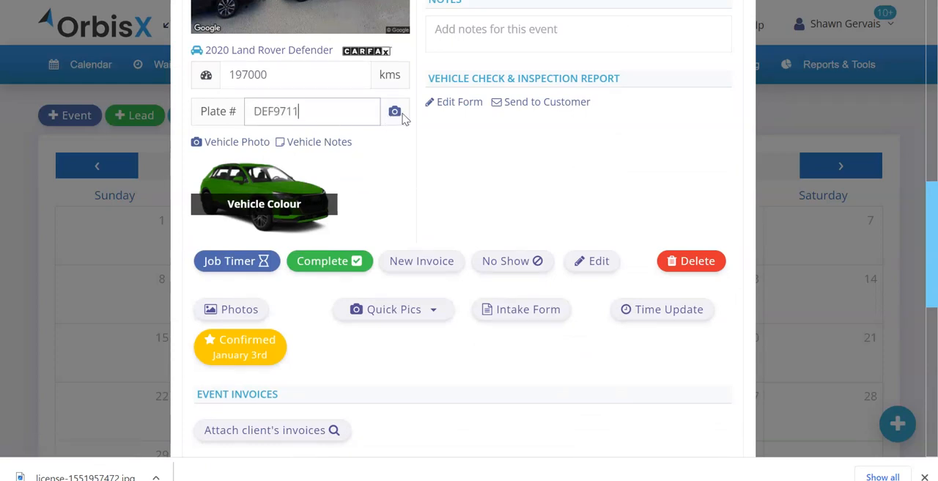
pyautogui.click(396, 111)
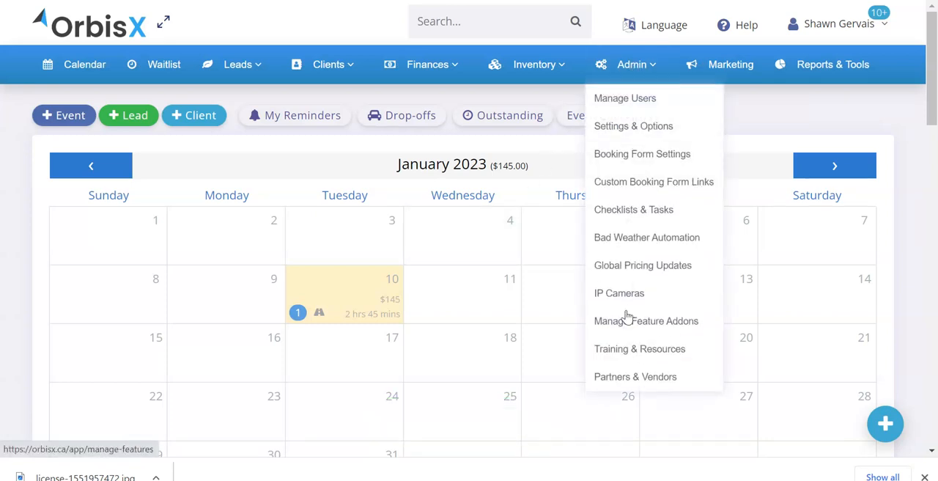
pyautogui.moveTo(631, 325)
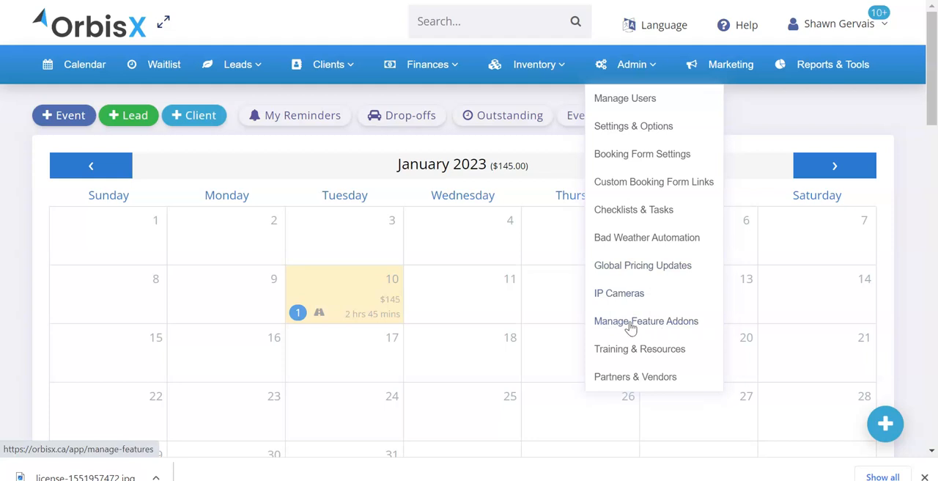
# Open Manage Feature Addons from the Admin menu
pyautogui.click(644, 320)
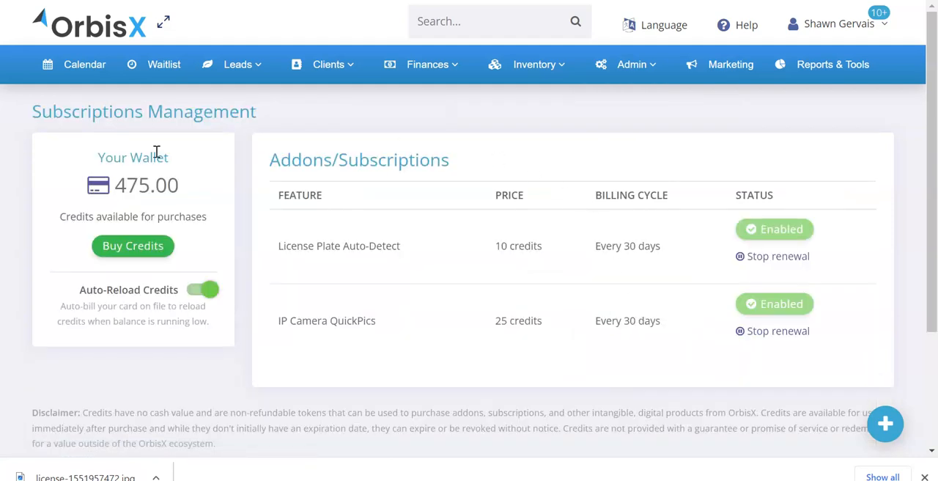
pyautogui.moveTo(203, 184)
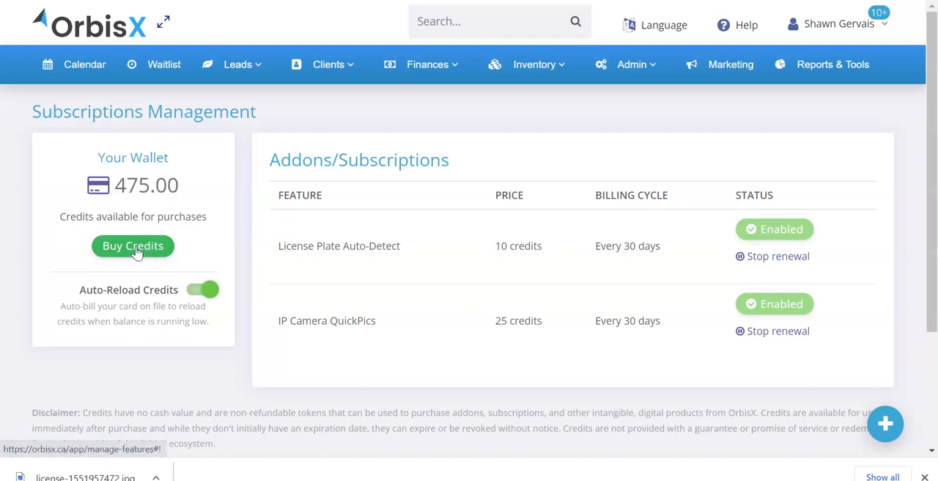
pyautogui.click(132, 245)
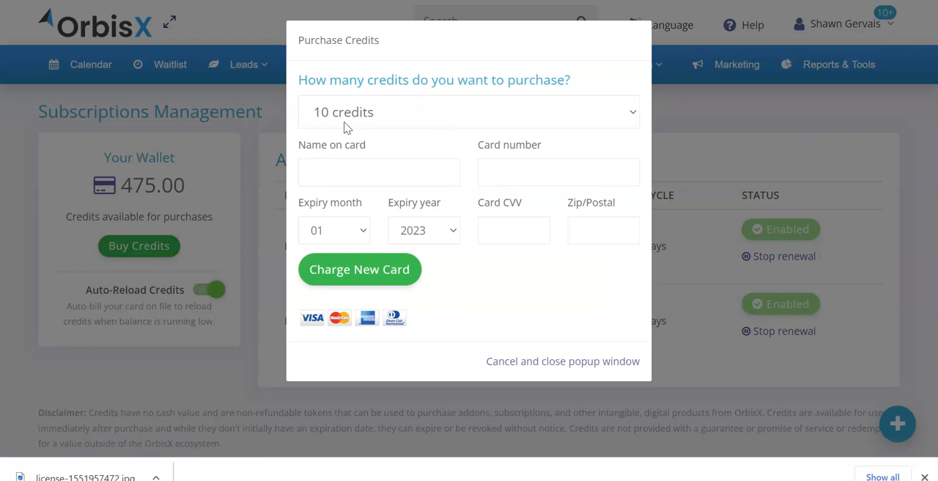
pyautogui.click(469, 112)
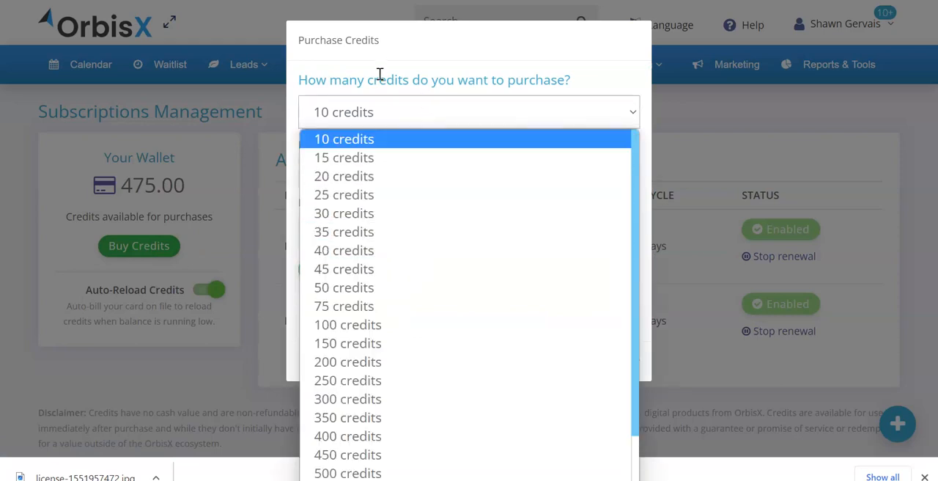
pyautogui.click(343, 138)
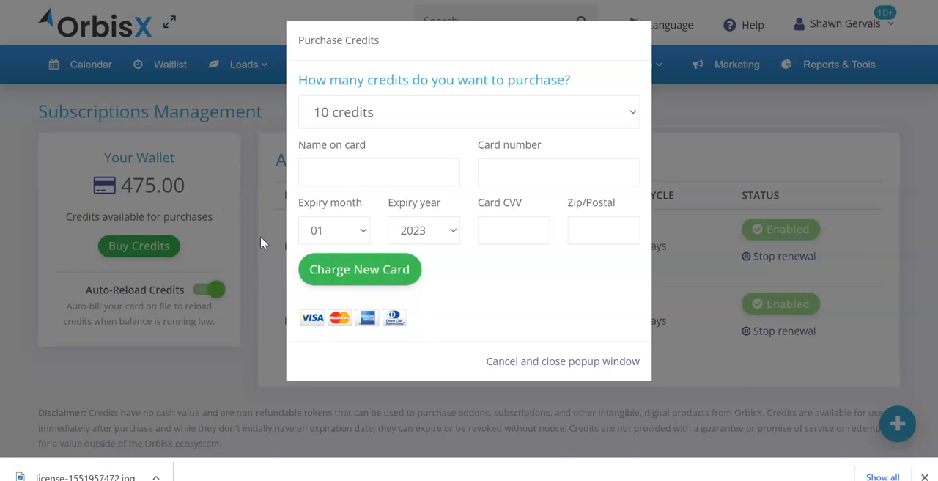
pyautogui.click(563, 361)
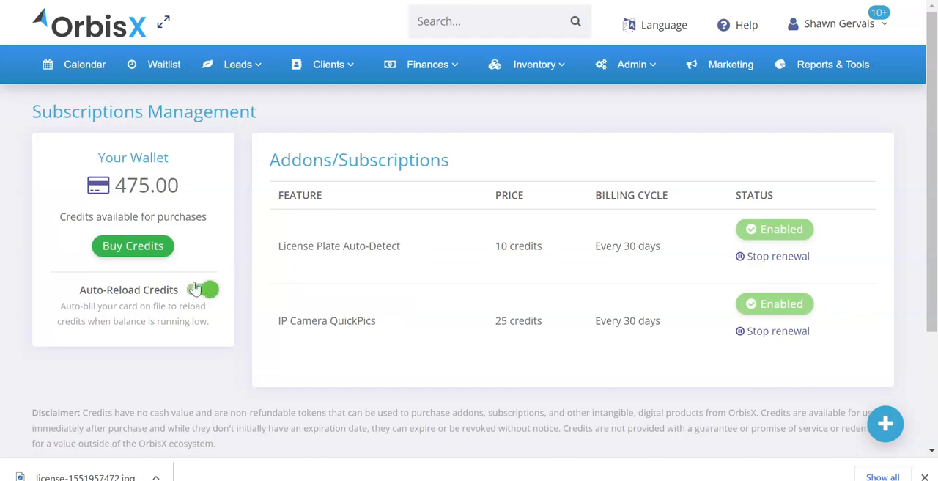
pyautogui.click(208, 289)
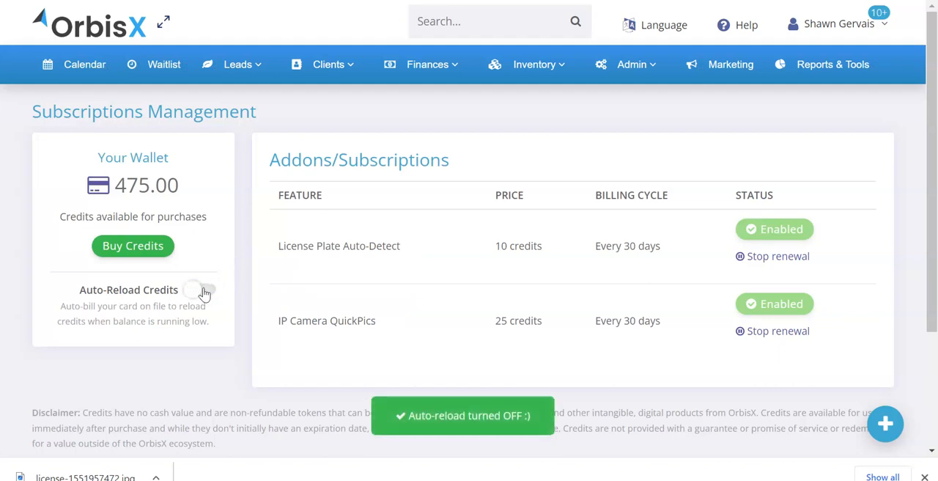
pyautogui.click(202, 289)
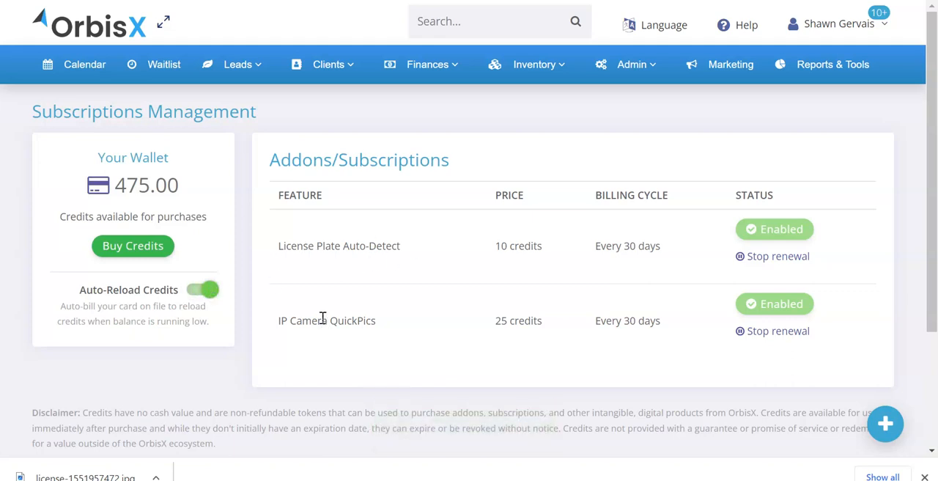
pyautogui.moveTo(359, 271)
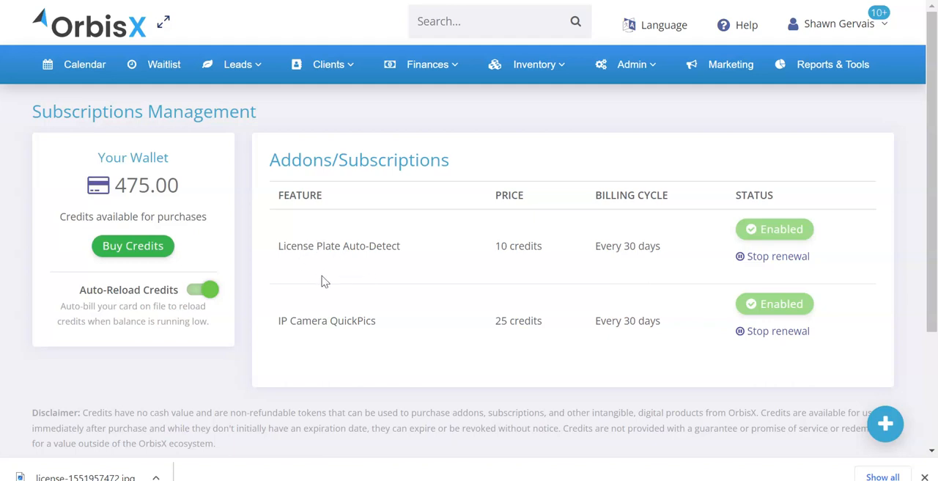
pyautogui.moveTo(265, 212)
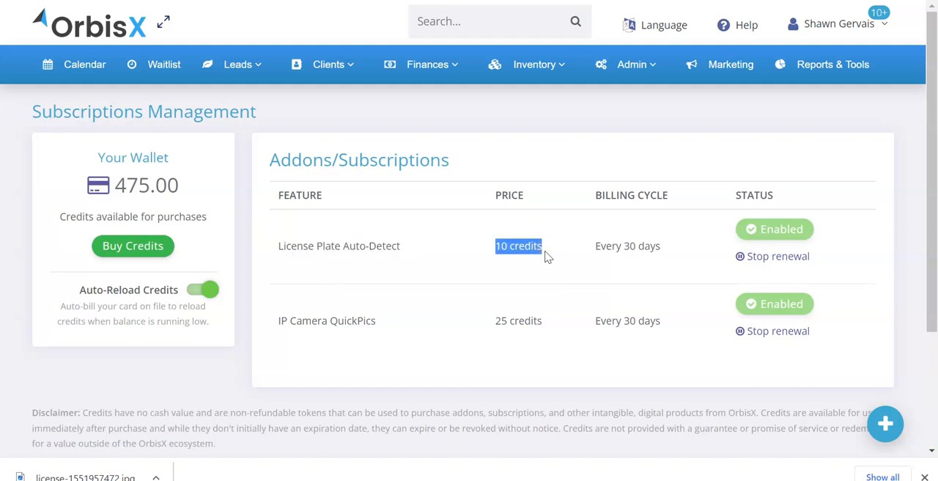
pyautogui.moveTo(656, 241)
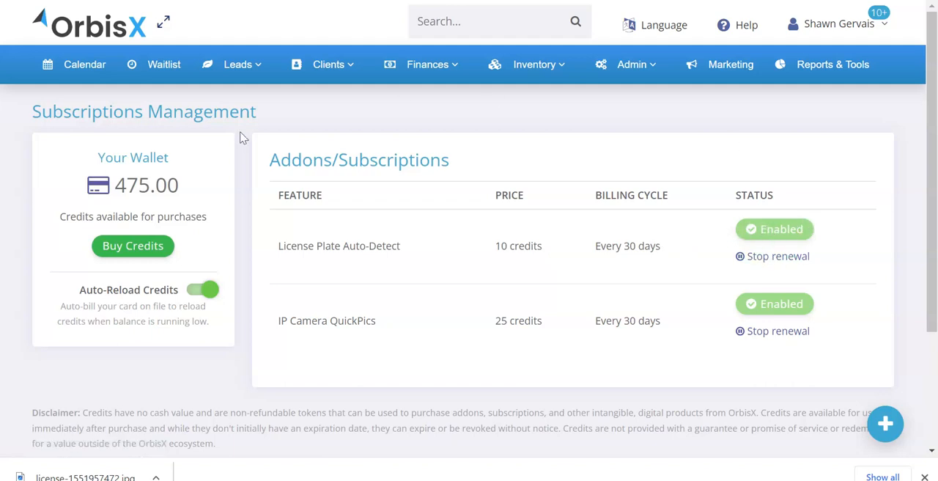
pyautogui.moveTo(507, 130)
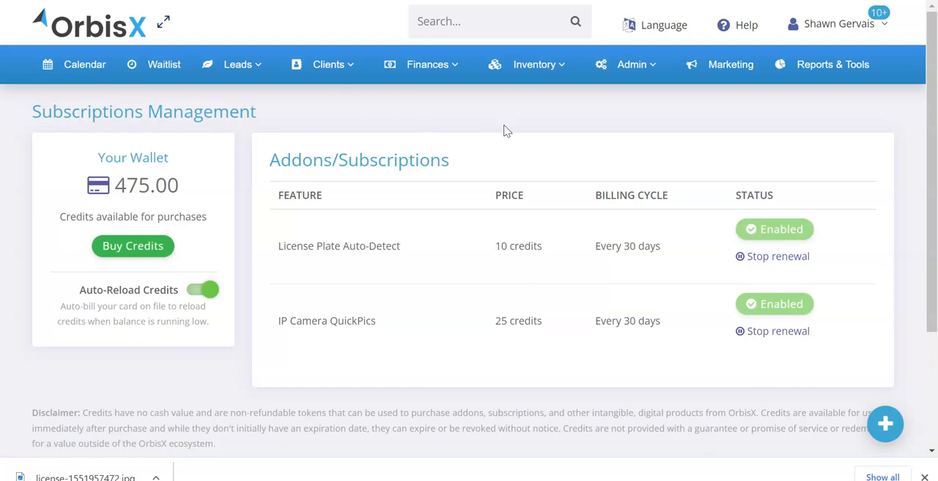
pyautogui.moveTo(604, 99)
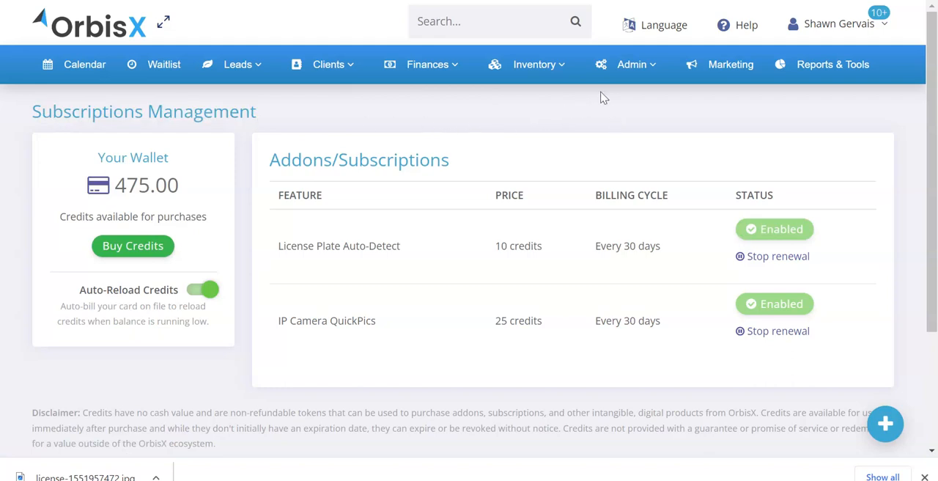
pyautogui.click(630, 65)
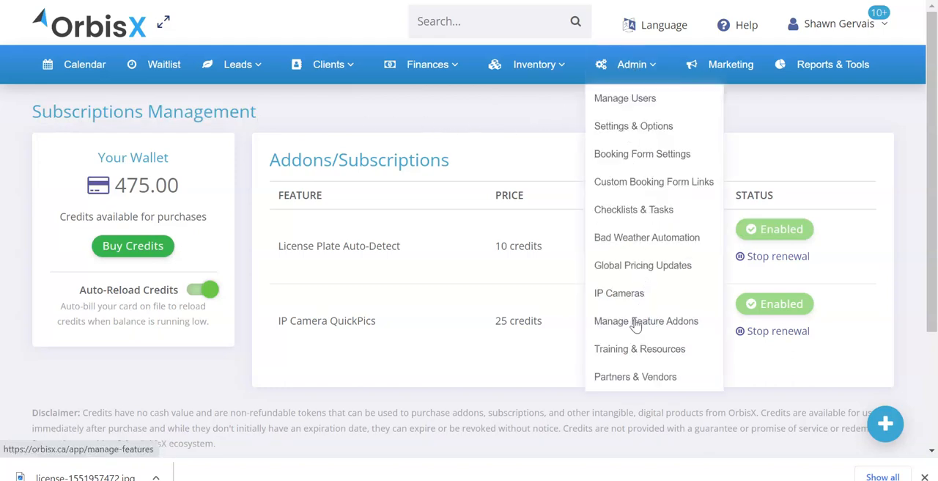
pyautogui.moveTo(696, 325)
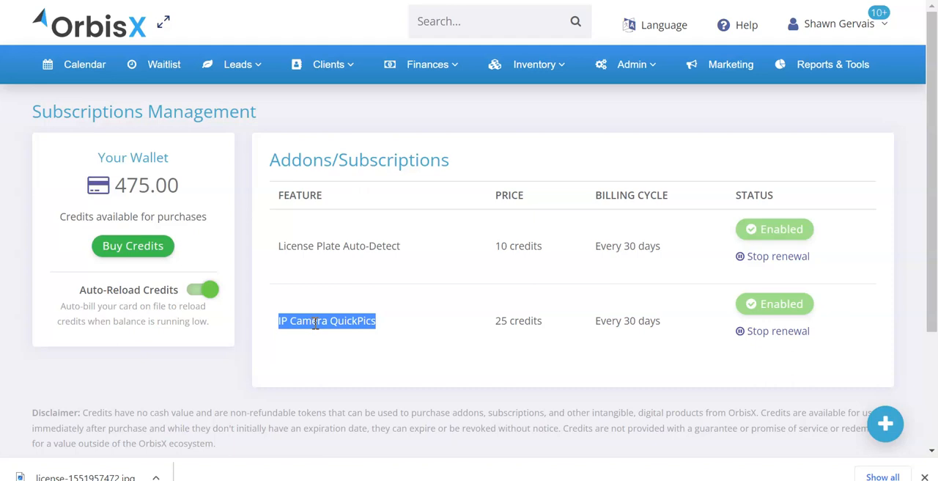
pyautogui.moveTo(73, 64)
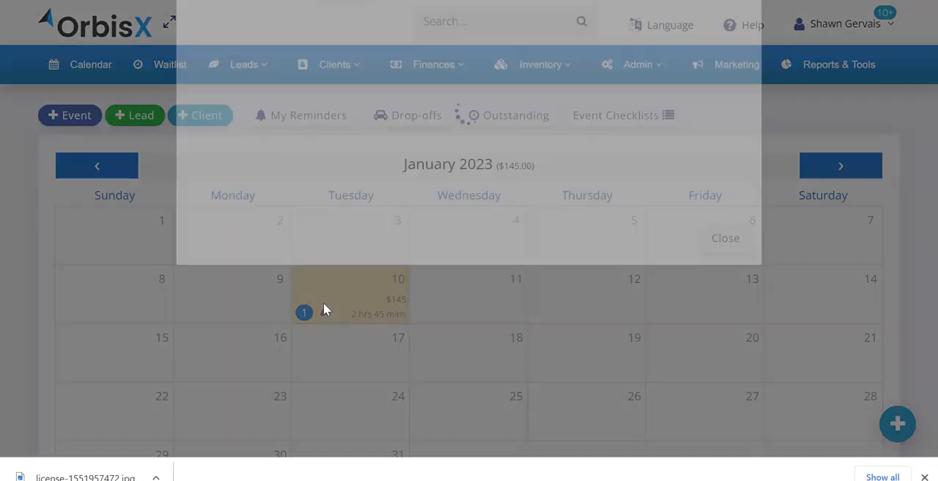
pyautogui.click(349, 299)
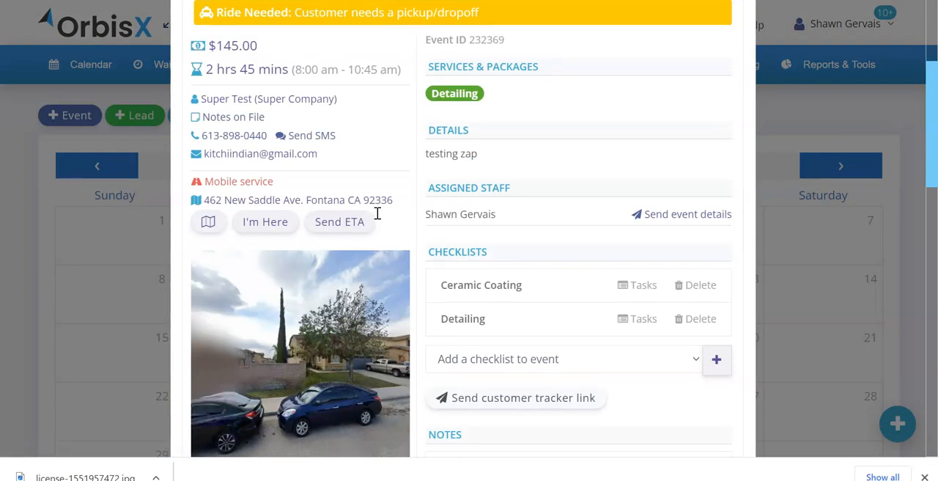
pyautogui.scroll(-3)
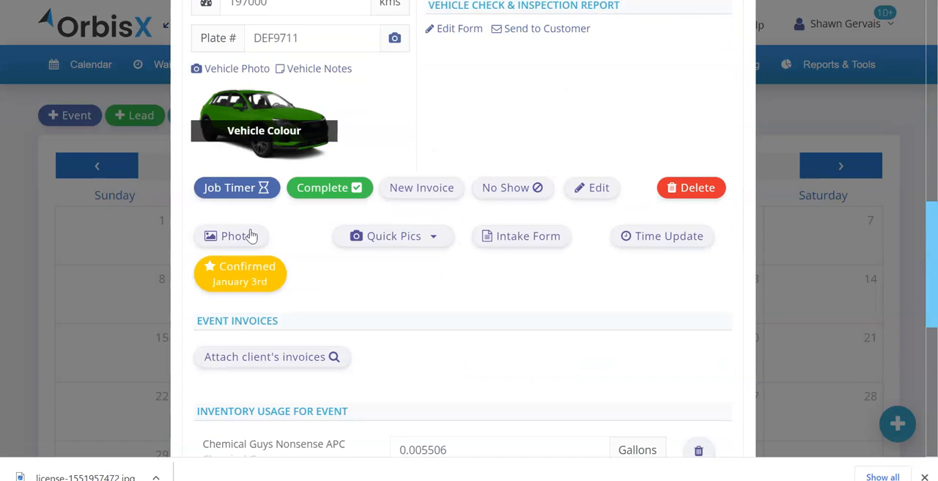
pyautogui.moveTo(241, 235)
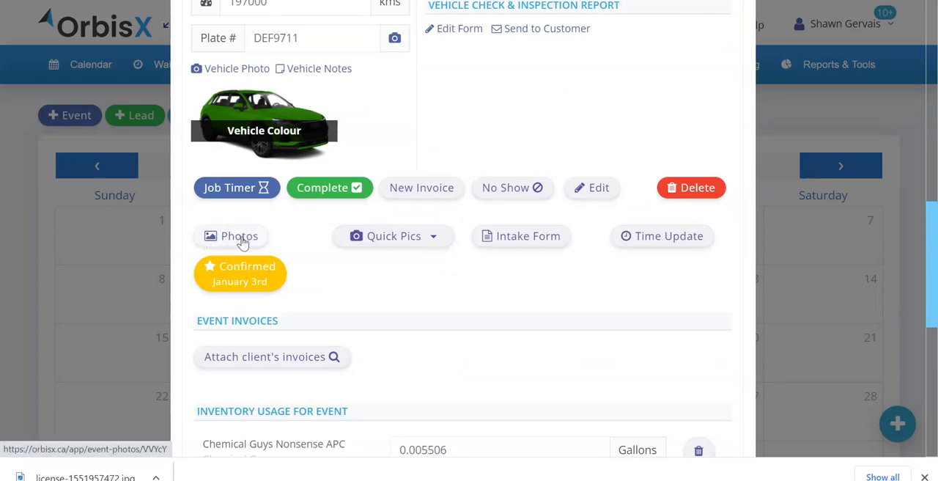
pyautogui.moveTo(393, 234)
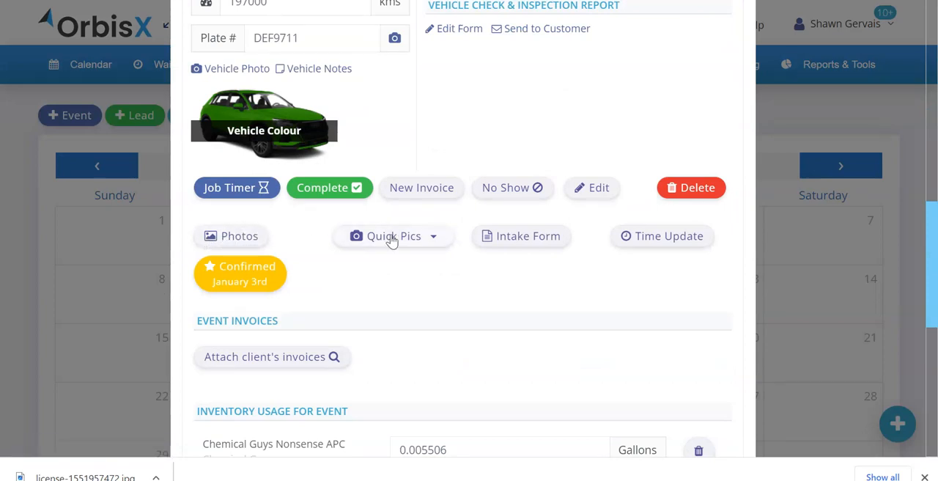
pyautogui.click(393, 235)
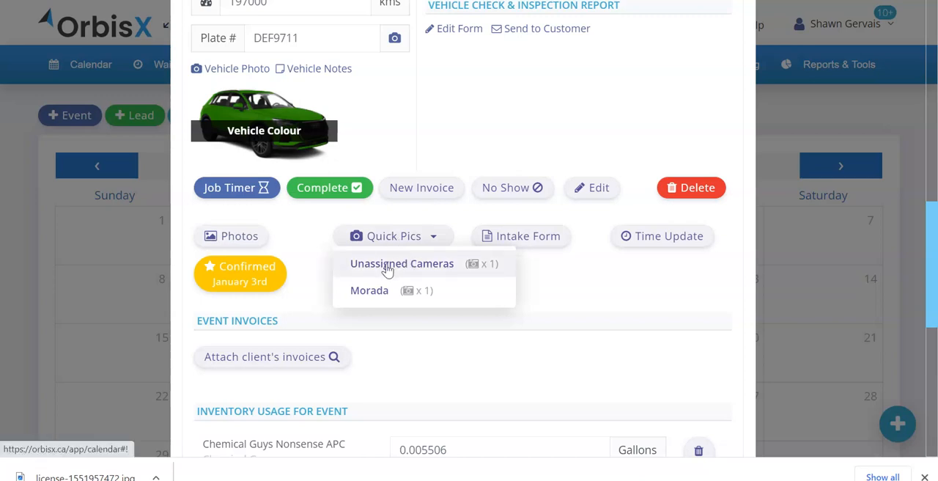
pyautogui.moveTo(369, 291)
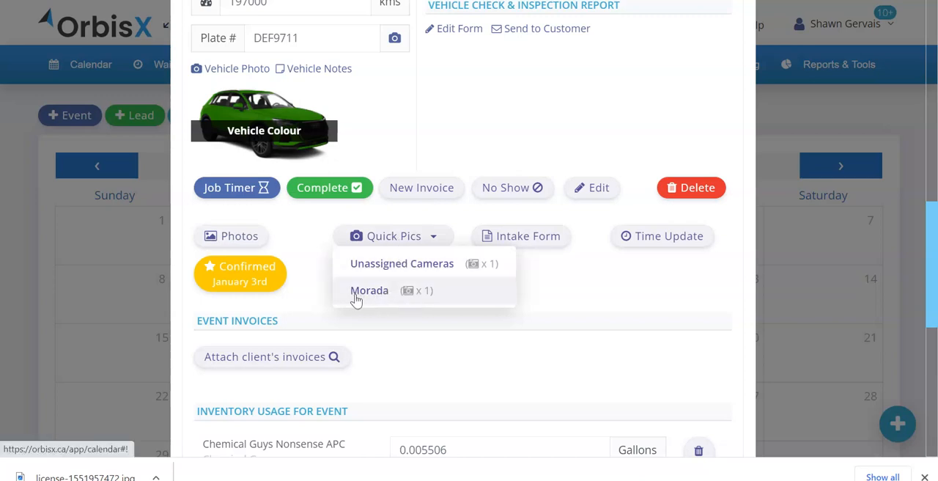
pyautogui.moveTo(398, 264)
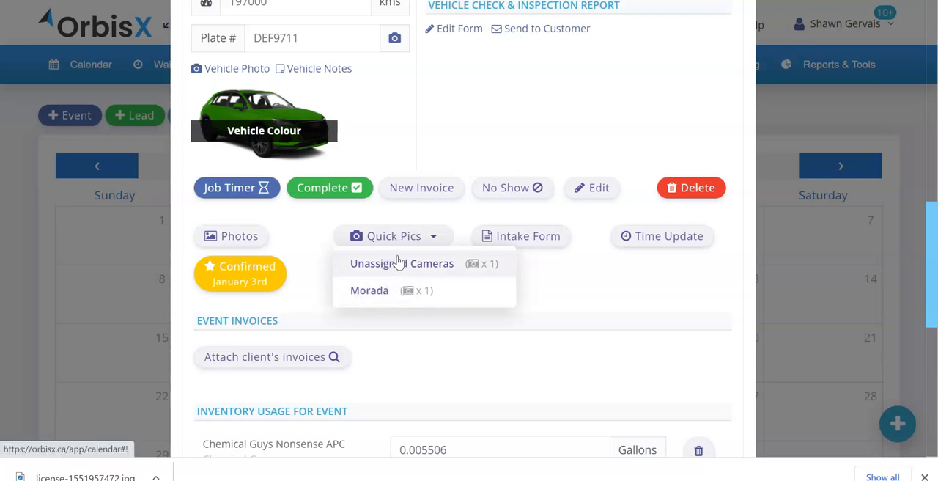
pyautogui.moveTo(401, 264)
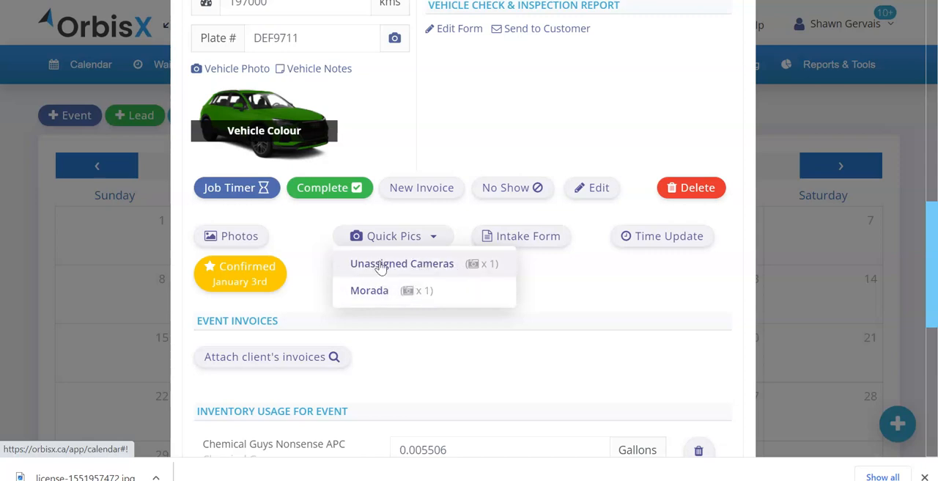
pyautogui.moveTo(369, 290)
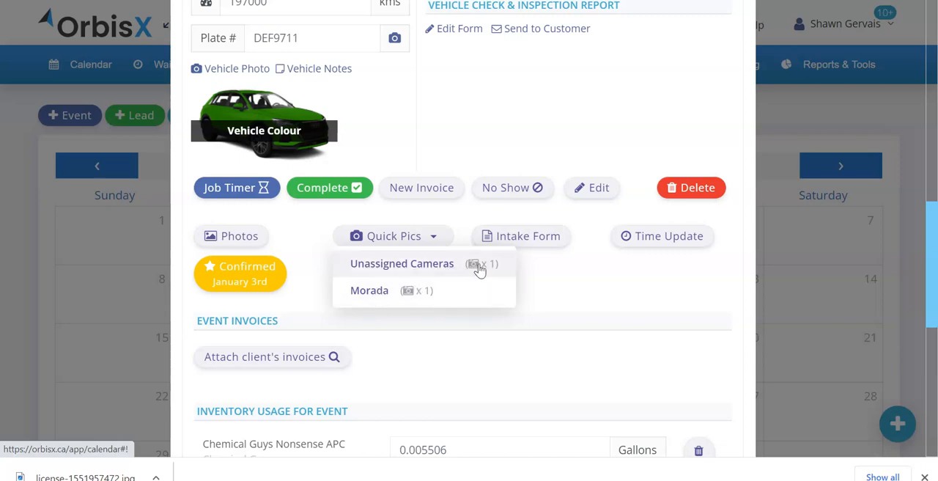
pyautogui.moveTo(403, 290)
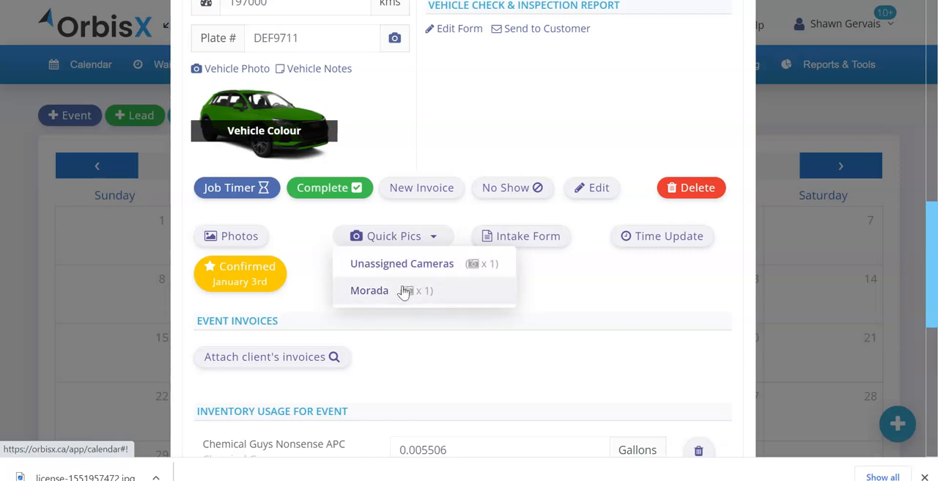
pyautogui.moveTo(401, 263)
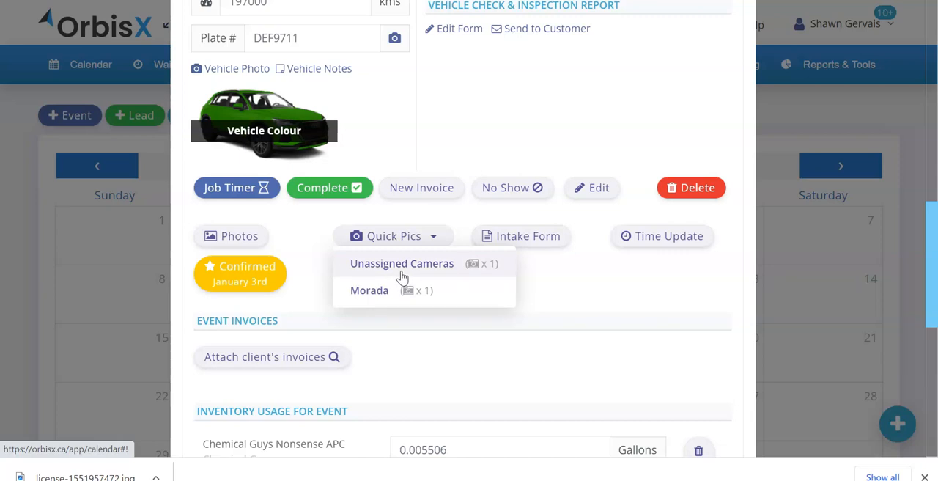
pyautogui.moveTo(370, 290)
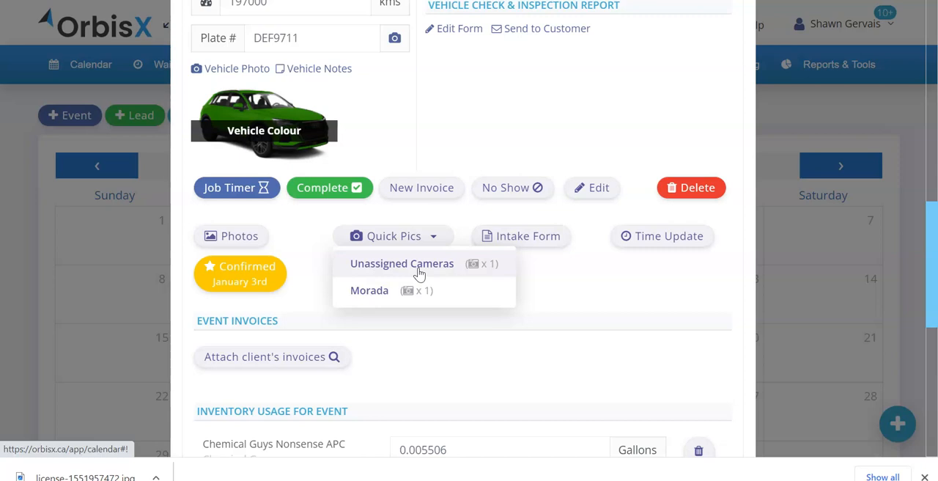
pyautogui.moveTo(223, 153)
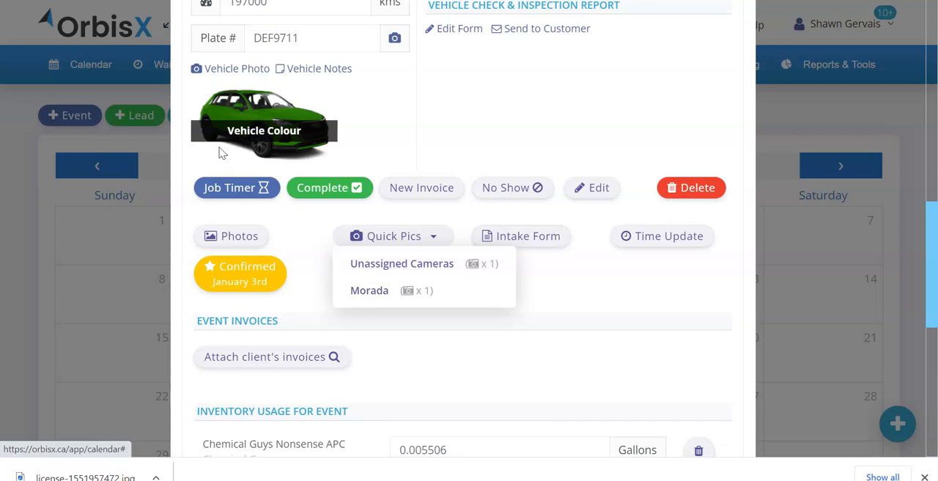
pyautogui.moveTo(396, 120)
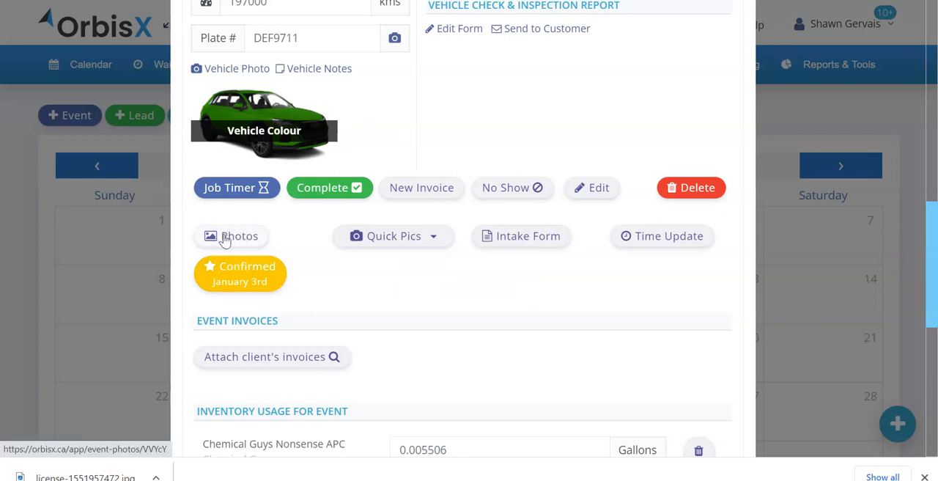
pyautogui.moveTo(281, 240)
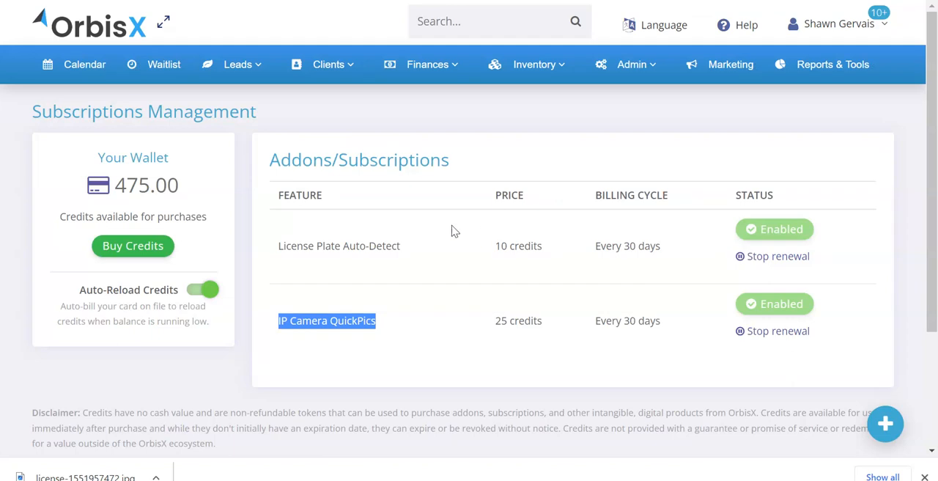
pyautogui.moveTo(343, 252)
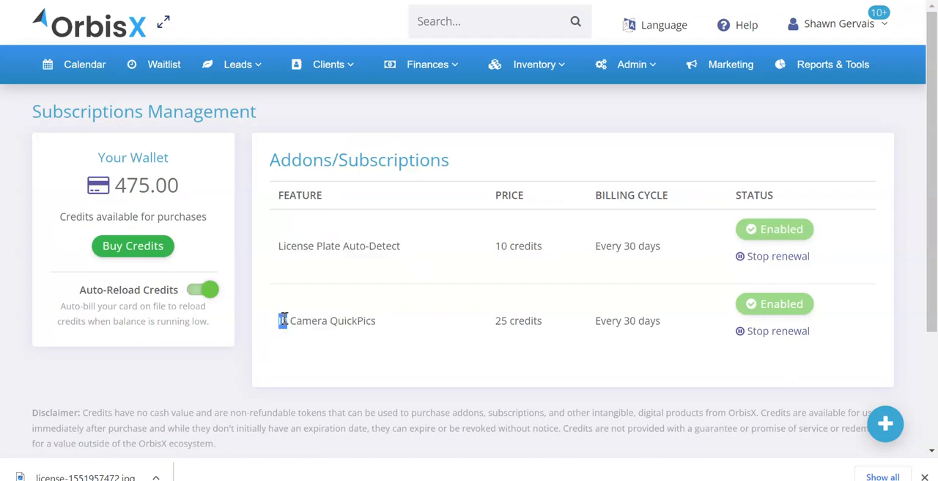
# Go from the IP Camera QuickPics add-on to the Camera Management page
pyautogui.doubleClick(327, 319)
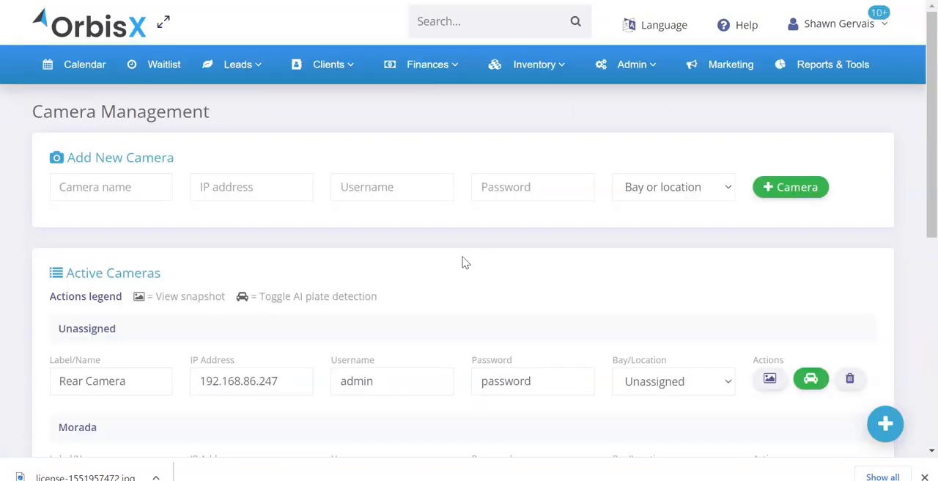
# Scroll the January 10th booking to its Quick Pics camera options
pyautogui.scroll(-3)
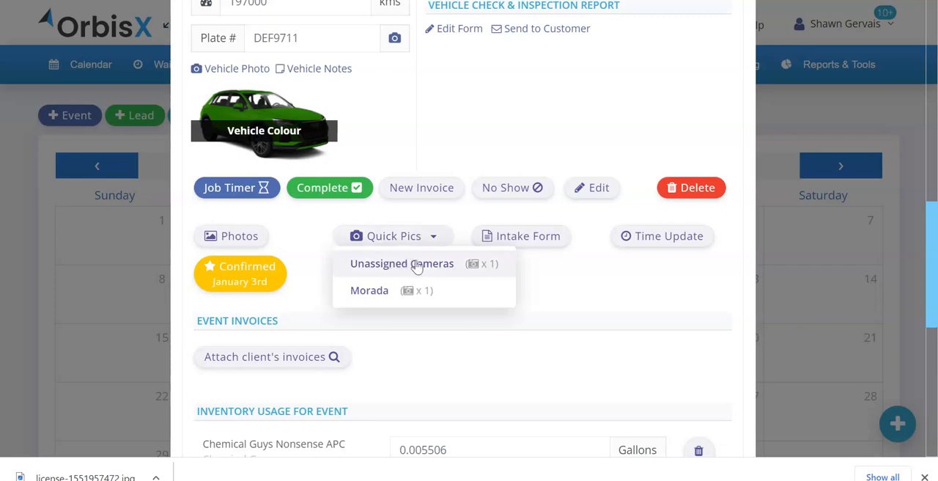
pyautogui.moveTo(339, 144)
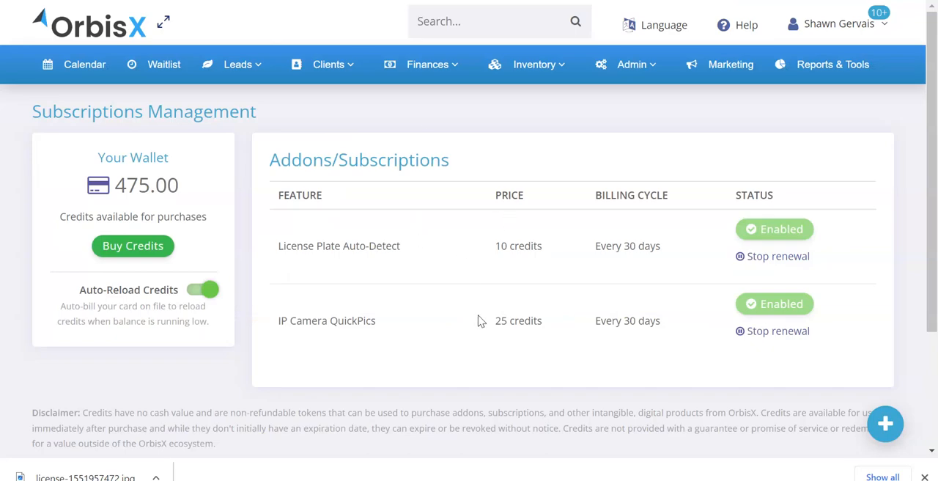
pyautogui.doubleClick(501, 244)
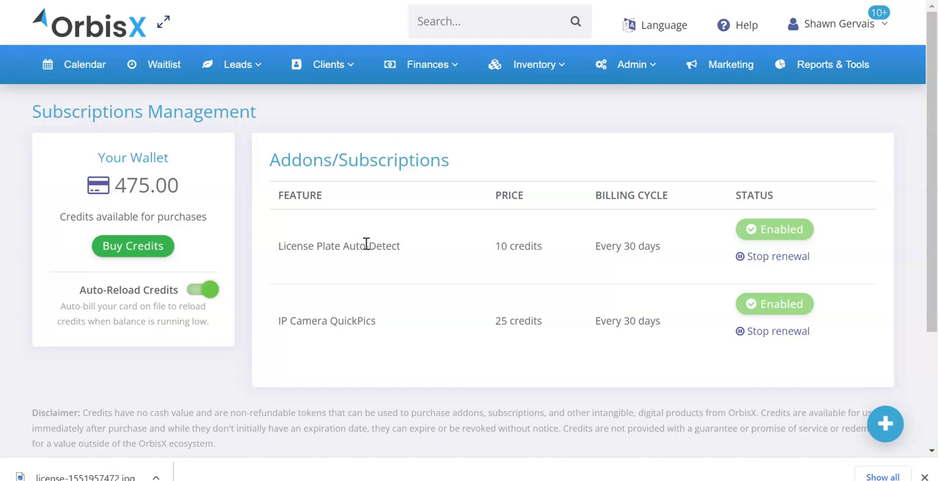
pyautogui.moveTo(308, 135)
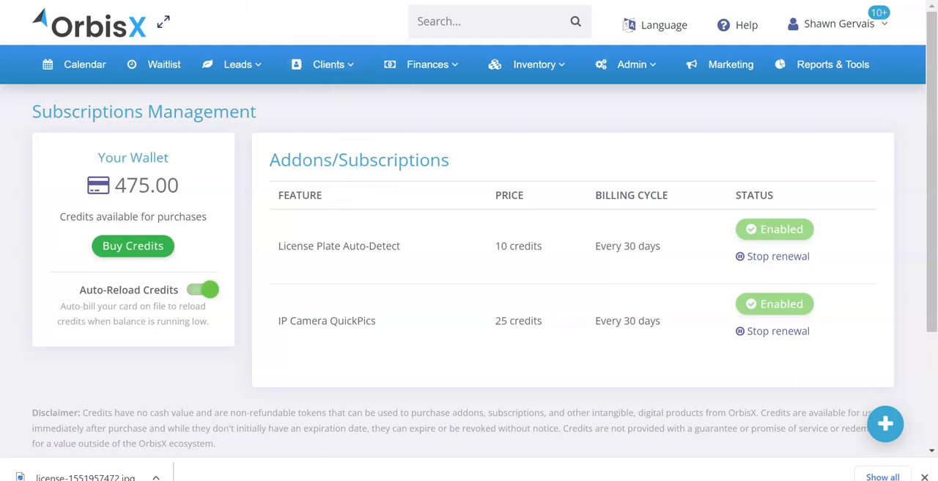
pyautogui.moveTo(483, 129)
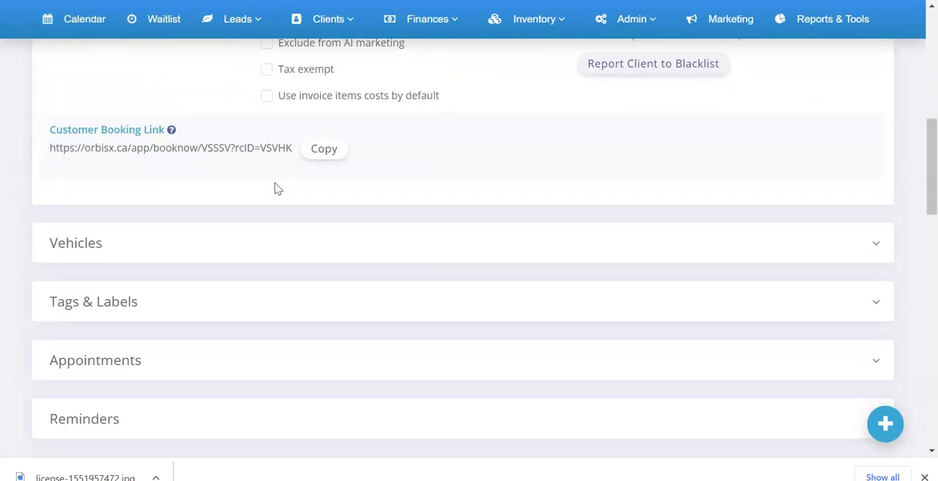
# Expand the client's Vehicles panel and scroll through the additional vehicles with their plates
pyautogui.click(76, 241)
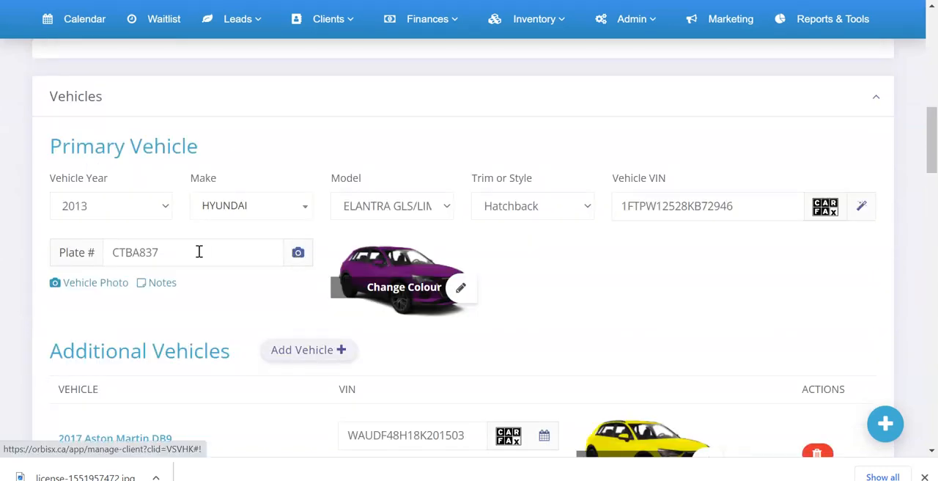
pyautogui.scroll(-3)
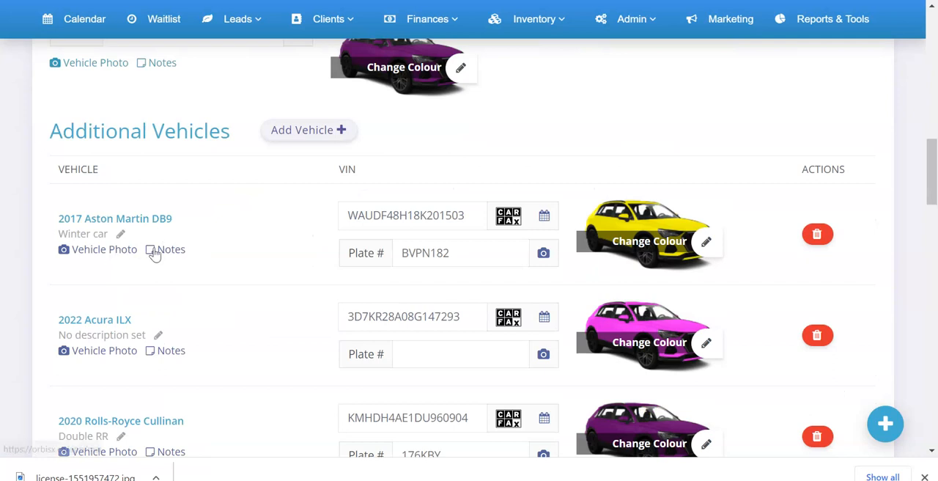
pyautogui.moveTo(544, 355)
pyautogui.write('DEF9711')
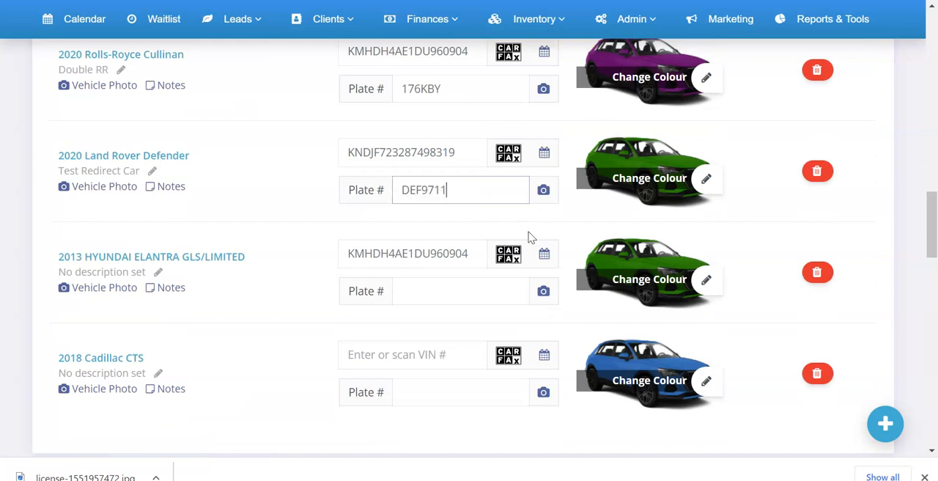
pyautogui.scroll(-3)
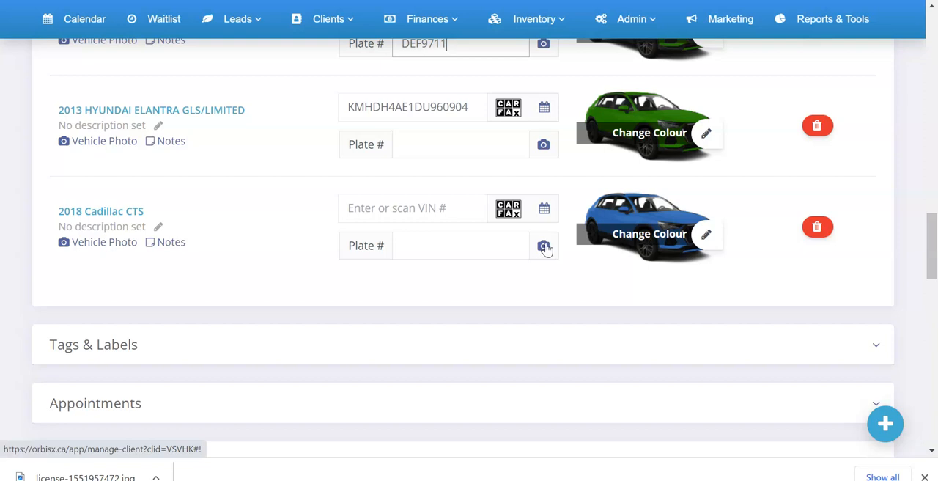
pyautogui.click(543, 245)
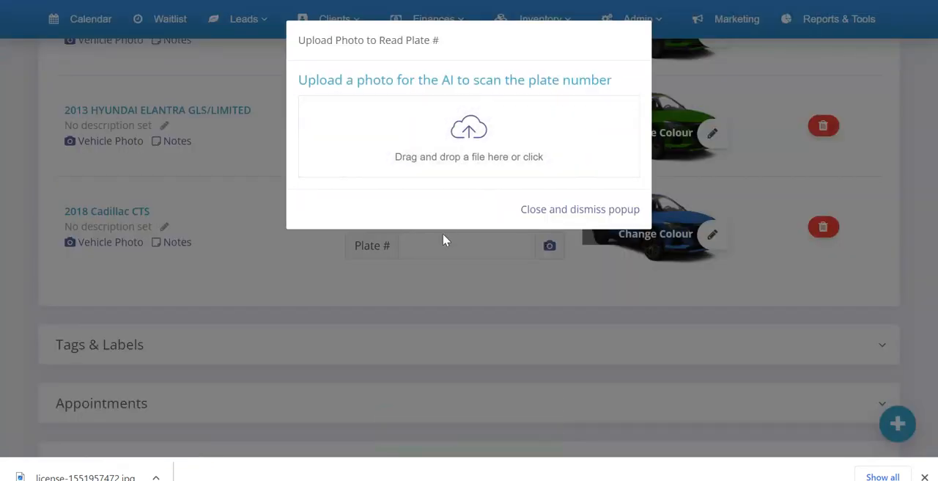
pyautogui.click(581, 208)
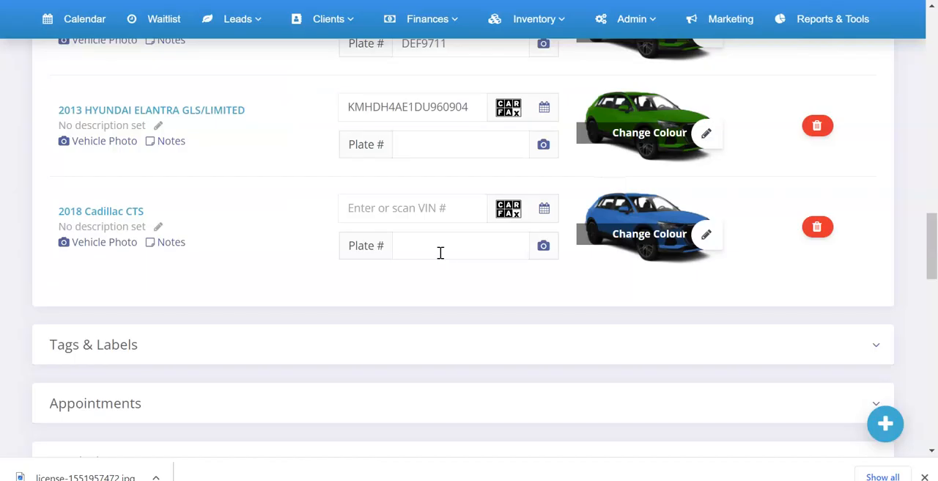
pyautogui.click(460, 244)
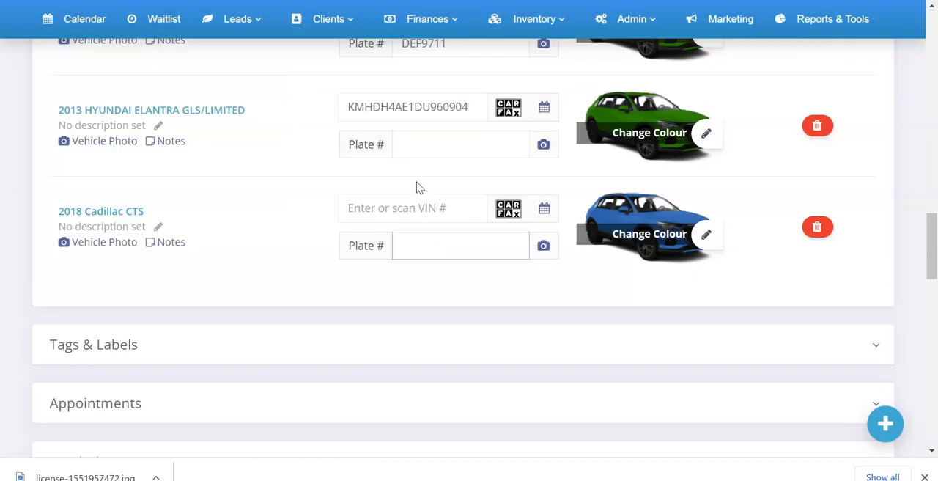
pyautogui.click(460, 143)
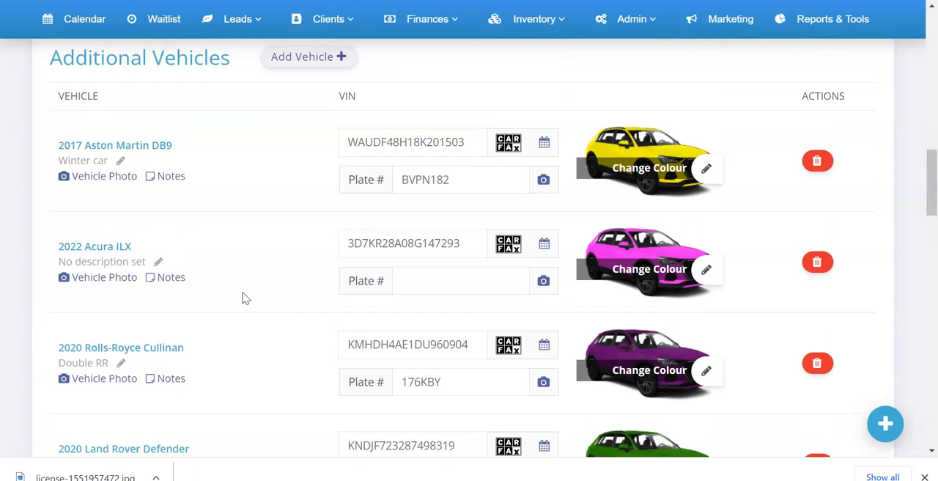
pyautogui.moveTo(457, 192)
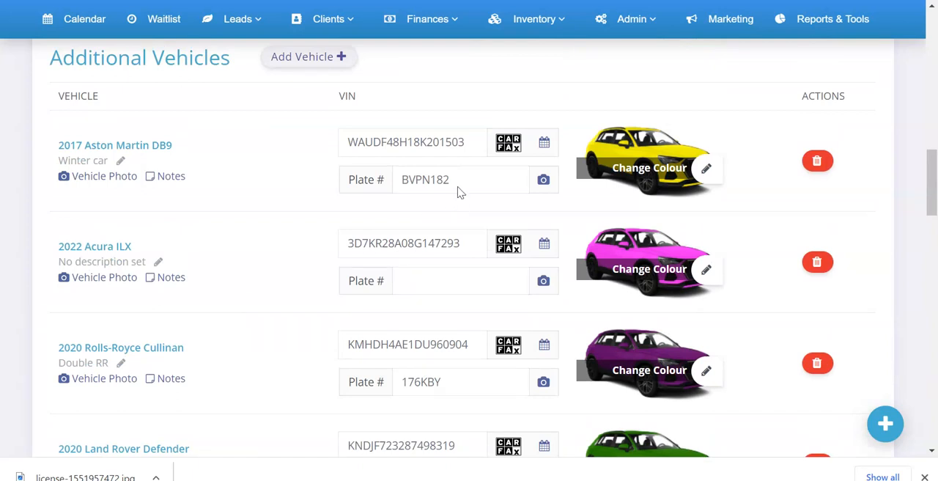